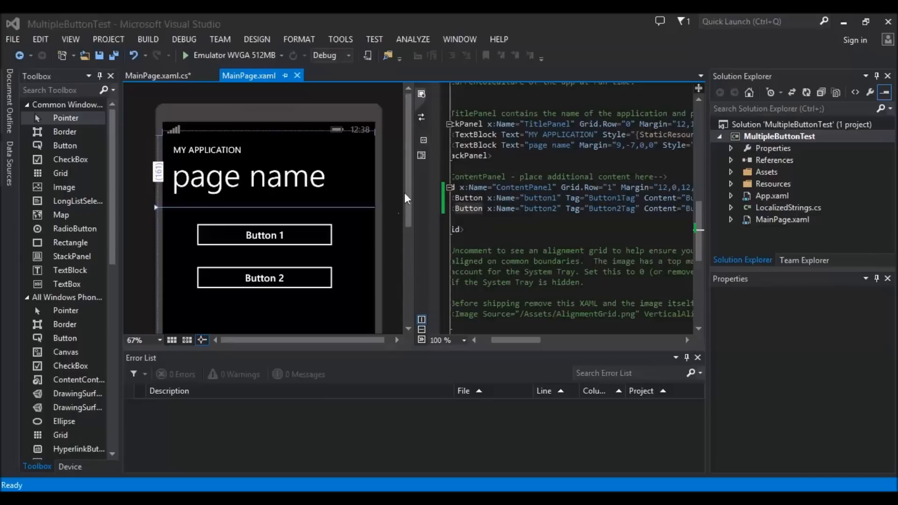
mouse_move(394, 178)
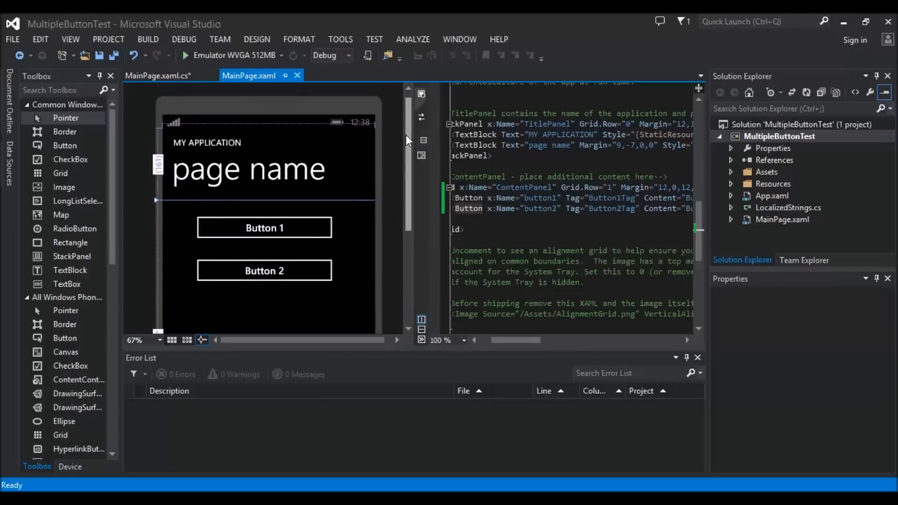
mouse_move(202, 65)
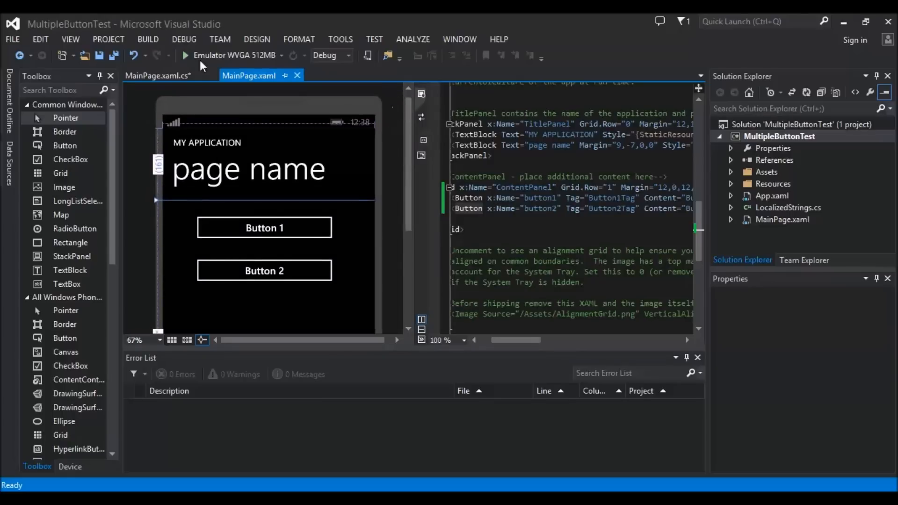
mouse_move(408, 157)
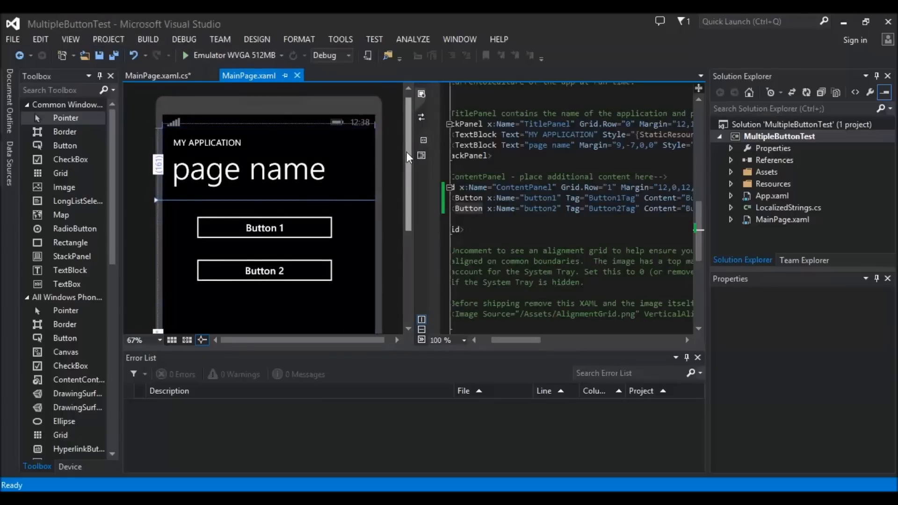
Step: Inspect Button 1 and Button 2's Tag and Click handler so both point to MyButtonClick_Click
left_click(264, 226)
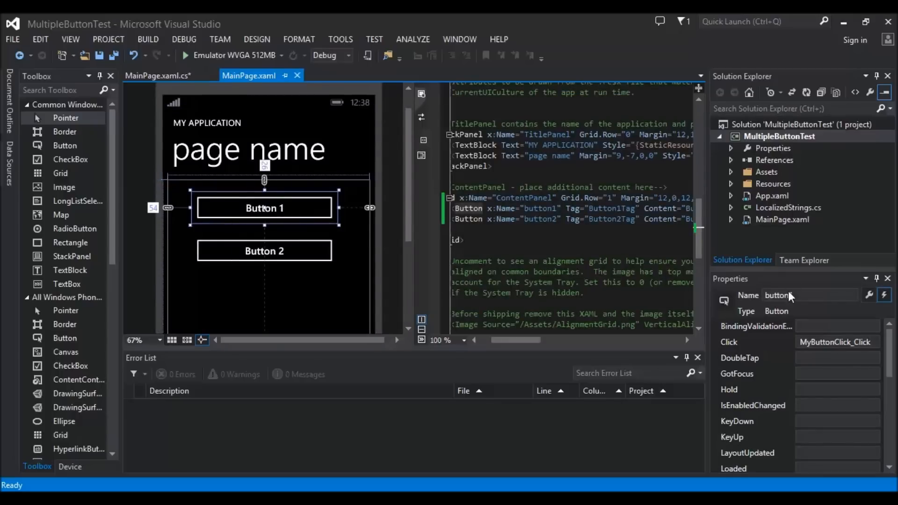
left_click(869, 295)
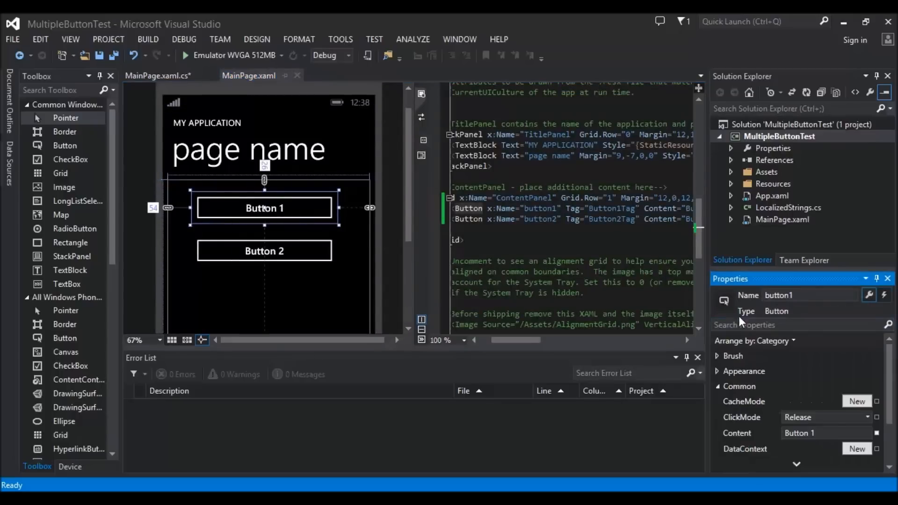
left_click(513, 207)
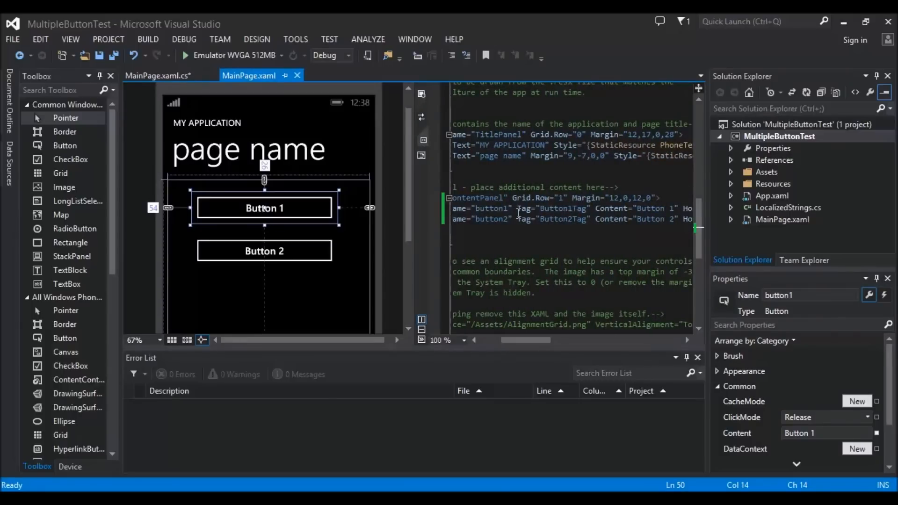
mouse_move(522, 219)
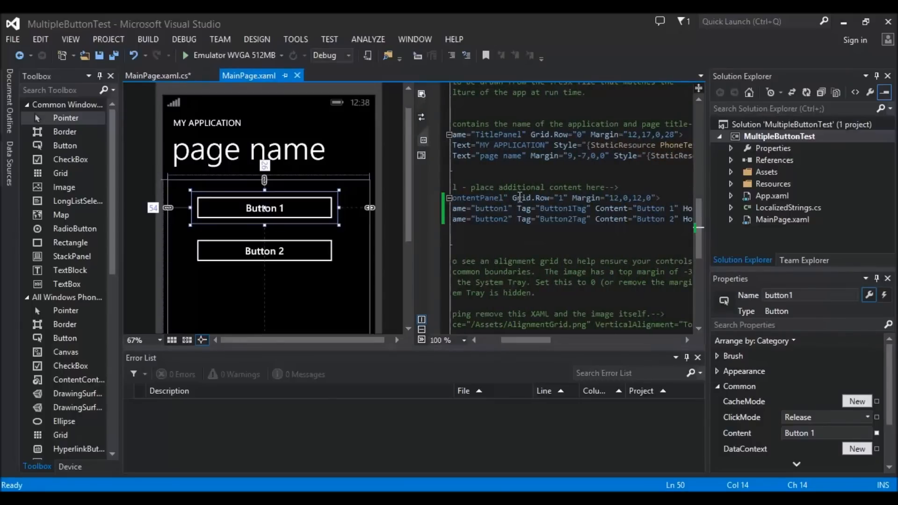
mouse_move(581, 208)
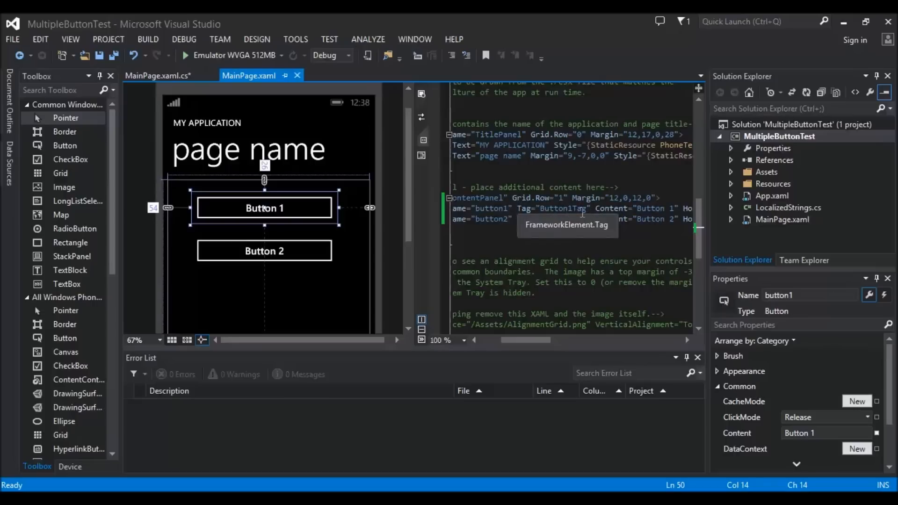
left_click(264, 250)
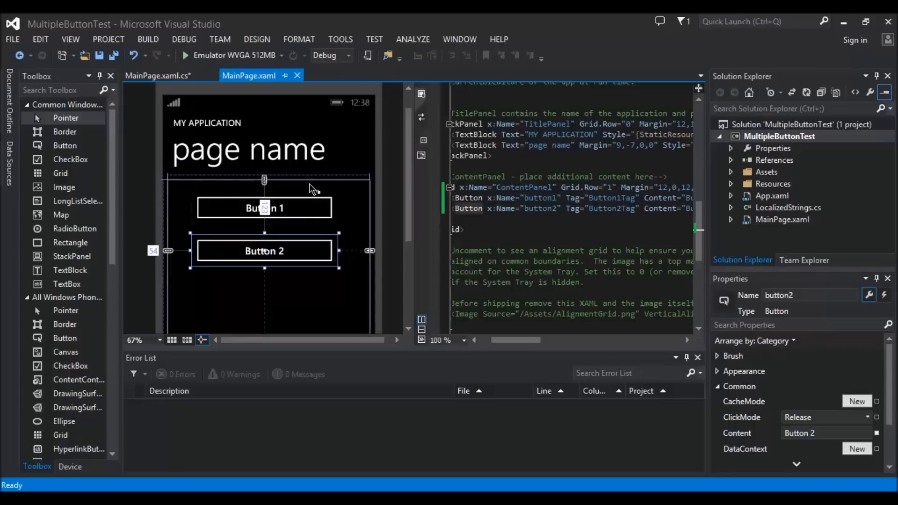
mouse_move(886, 302)
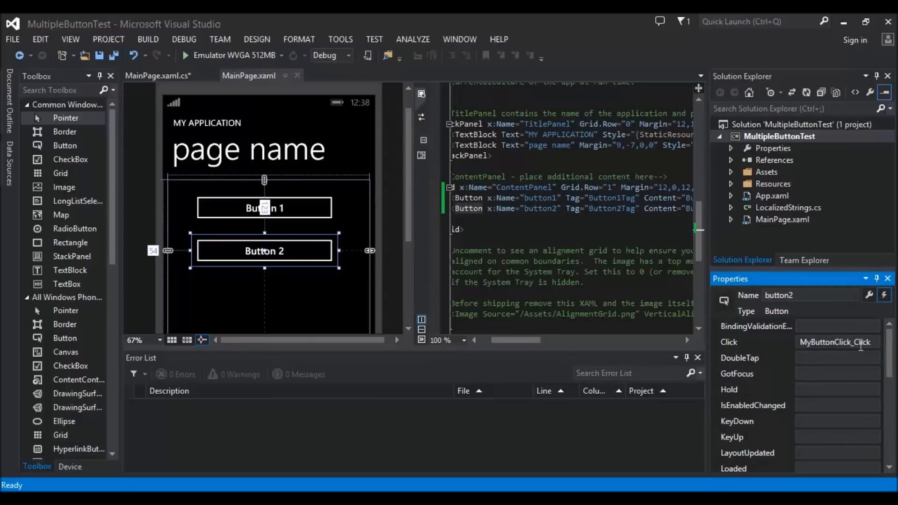
mouse_move(787, 359)
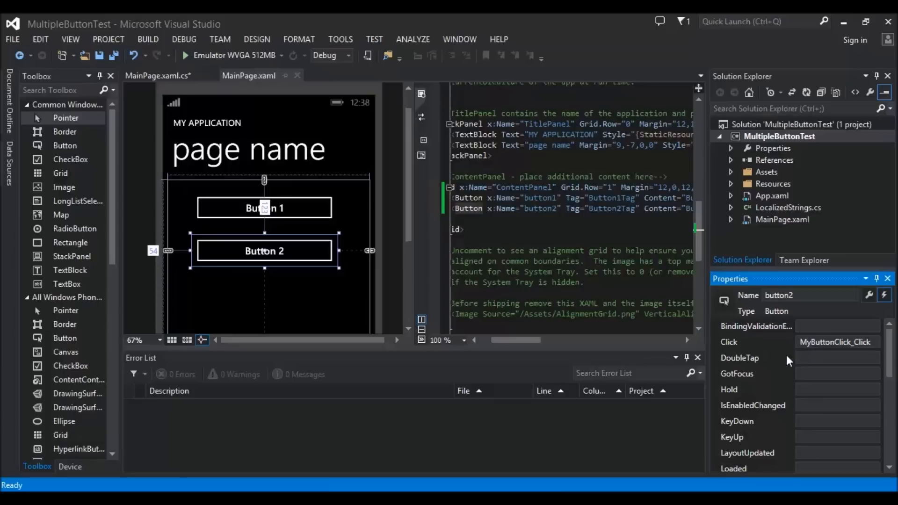
left_click(264, 208)
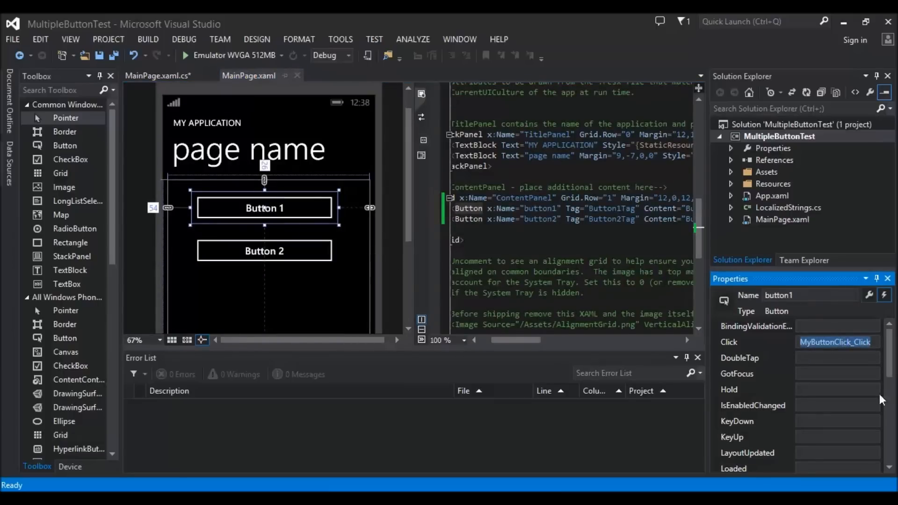
mouse_move(163, 75)
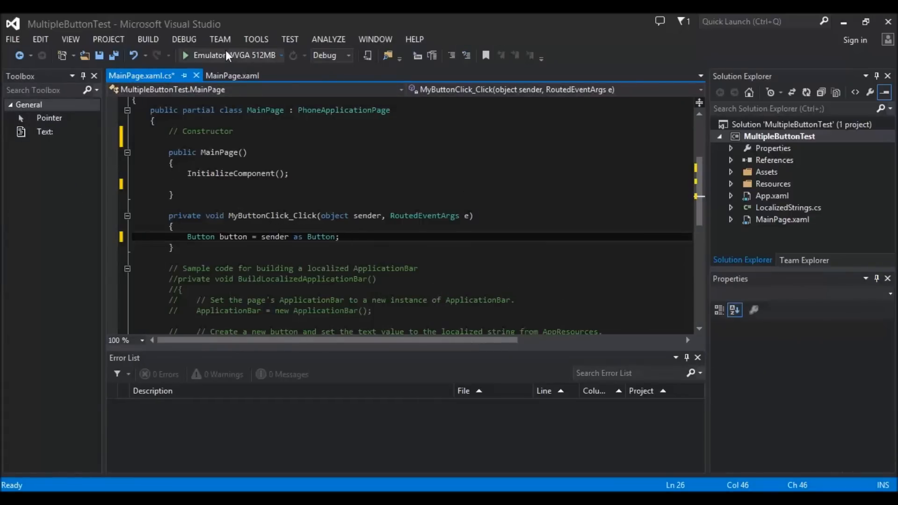
left_click(233, 75)
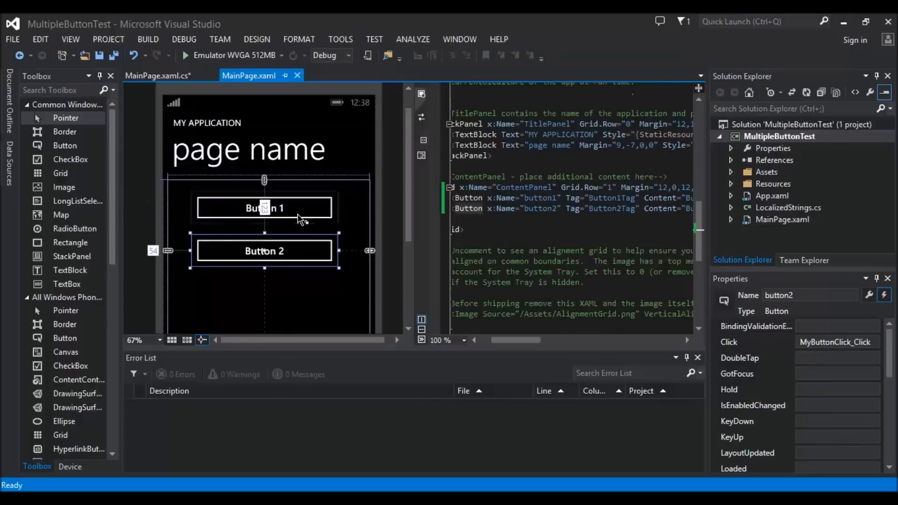
left_click(263, 207)
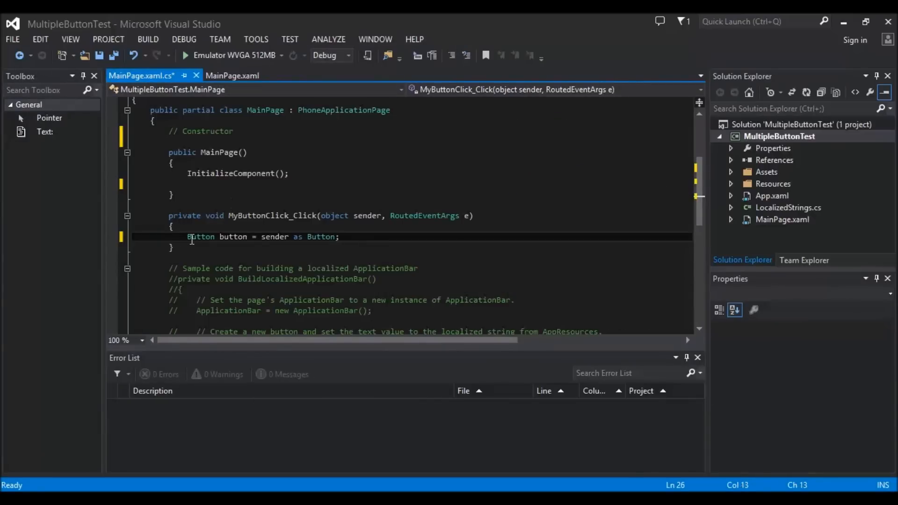
double_click(200, 236)
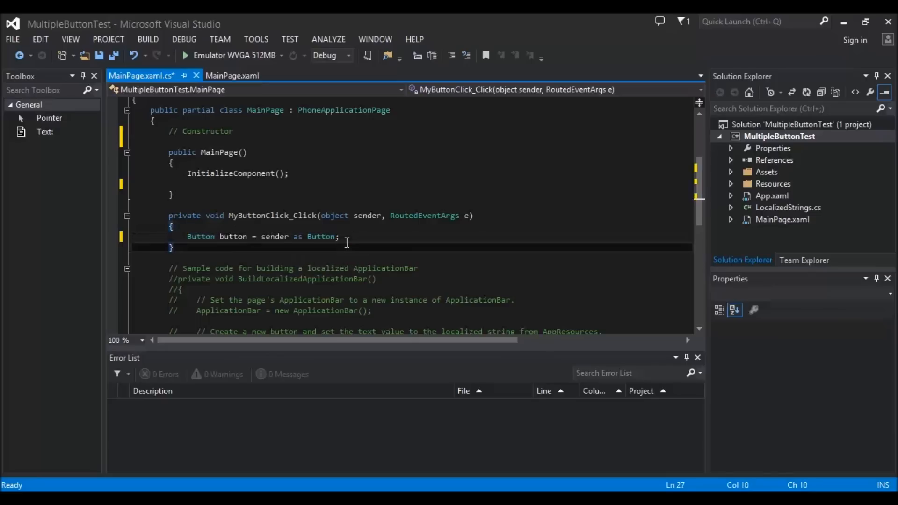
double_click(274, 236)
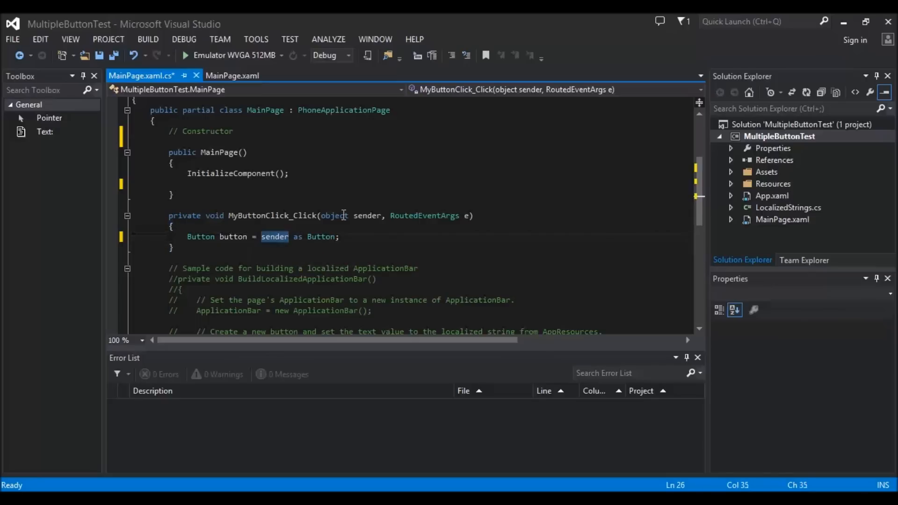
double_click(367, 215)
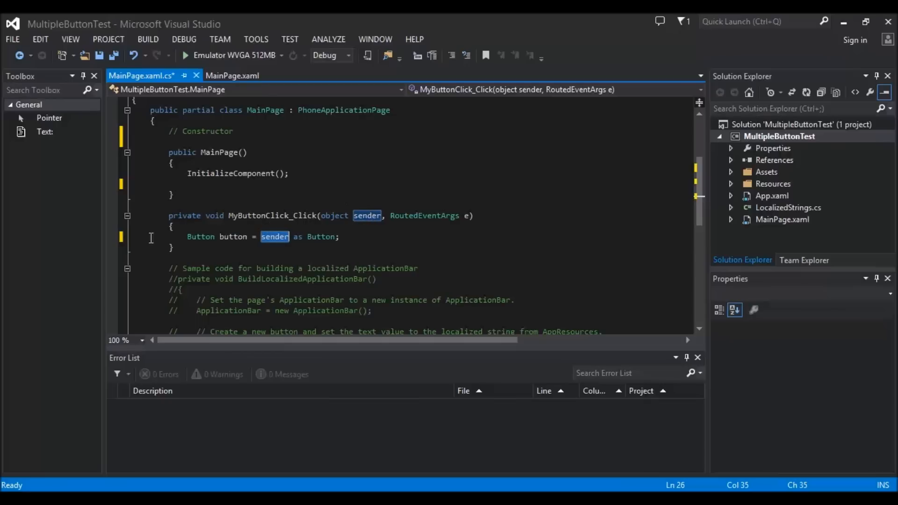
left_click(356, 236)
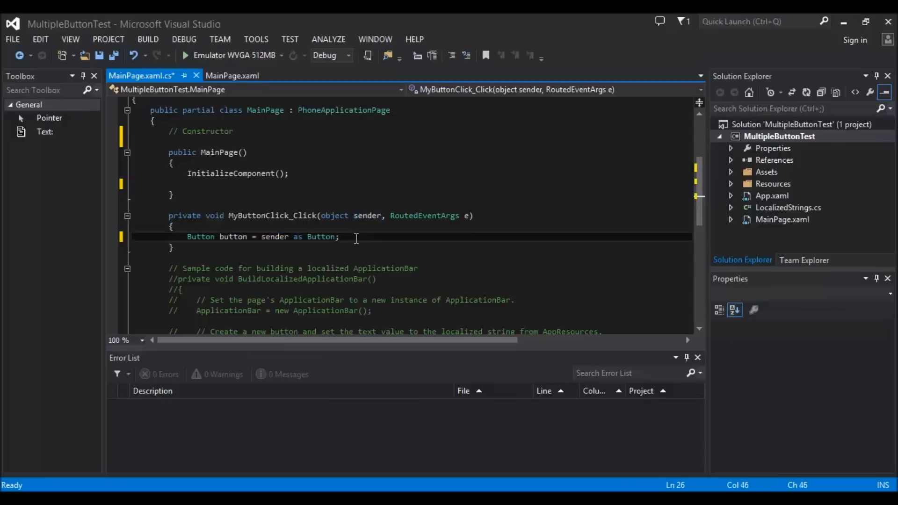
Step: Add MessageBox.Show("Here you can see my: " + button.Tag.ToString() + "!"); and save the file
type("MessageBox.Show(\"Here you can see my: \" + button.Tag.ToString() + \"!\");")
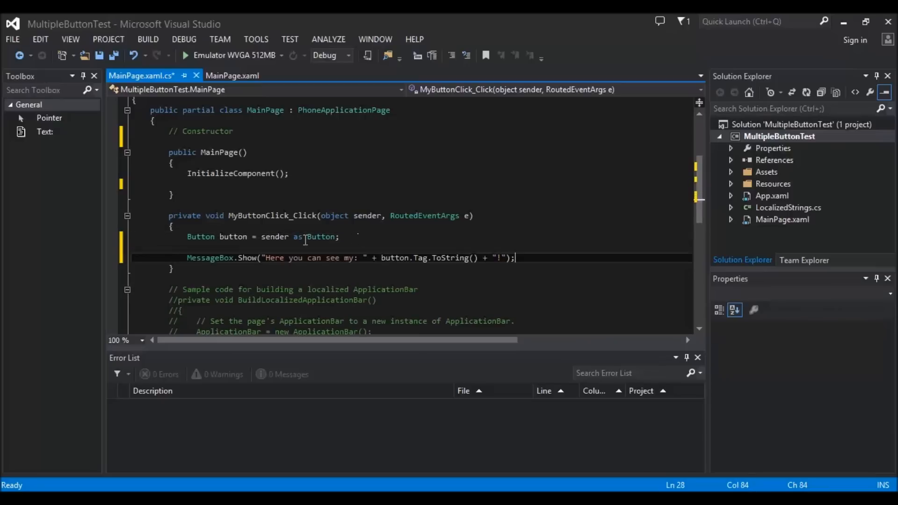
mouse_move(269, 258)
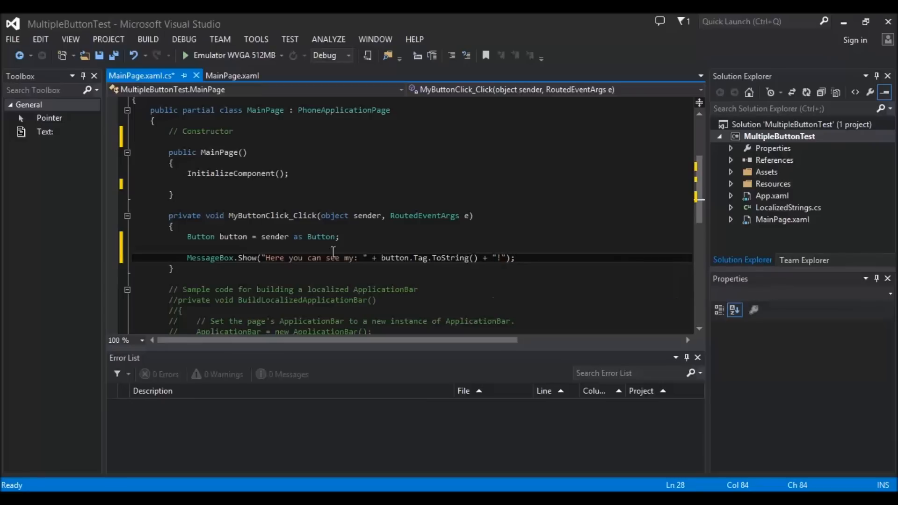
left_click(114, 55)
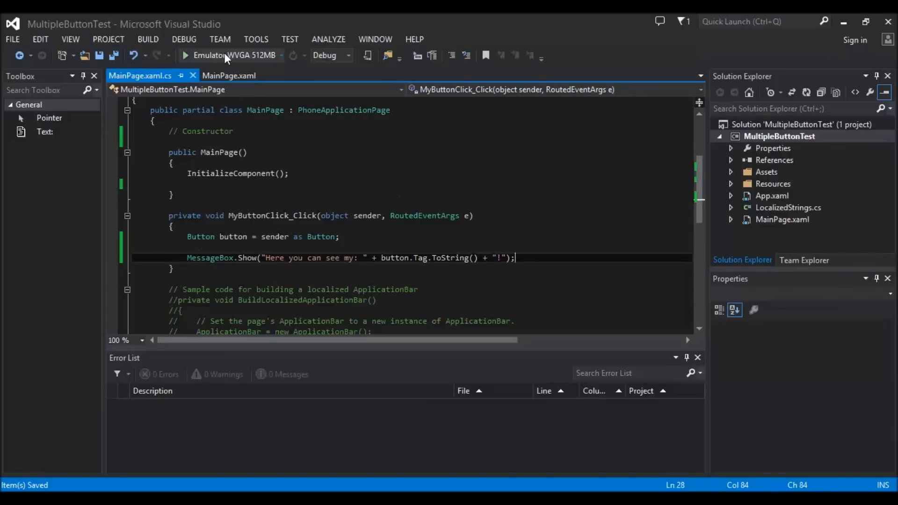
Step: Run MultipleButtonTest in the phone emulator, tap a button and dismiss its Tag message
left_click(184, 55)
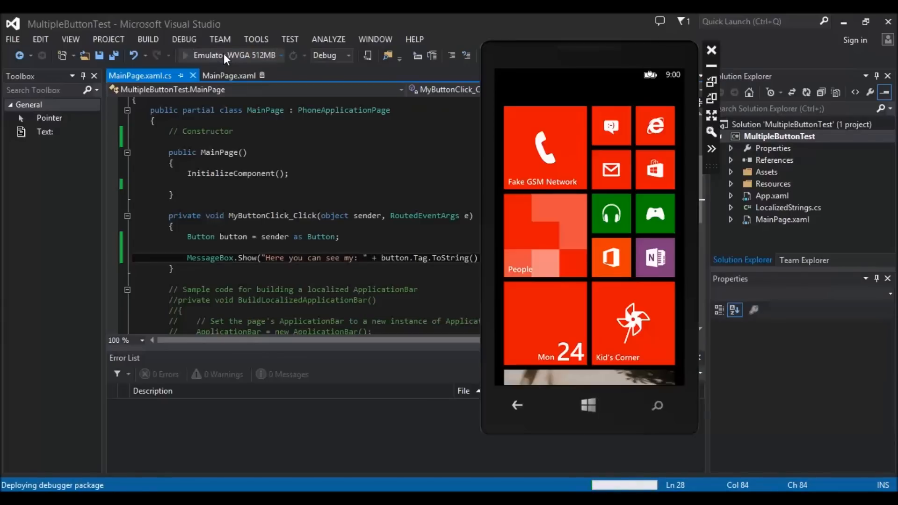
left_click(184, 55)
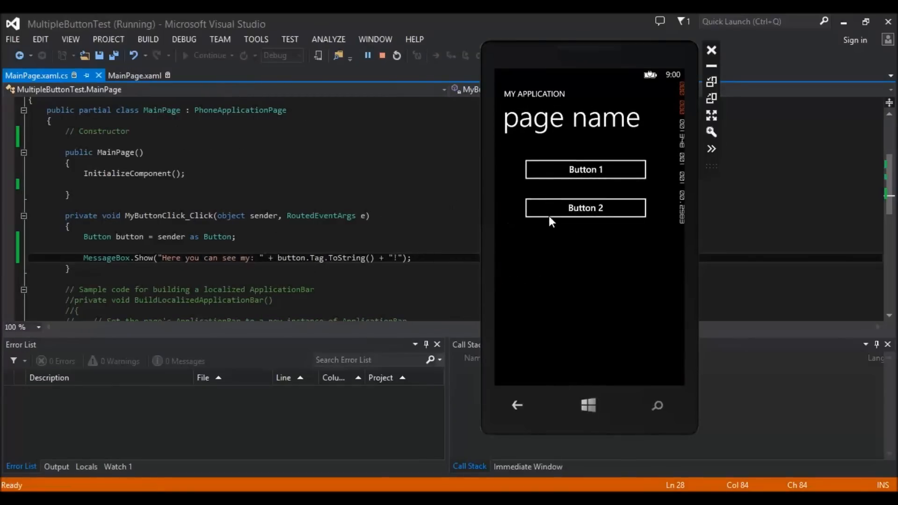
mouse_move(583, 170)
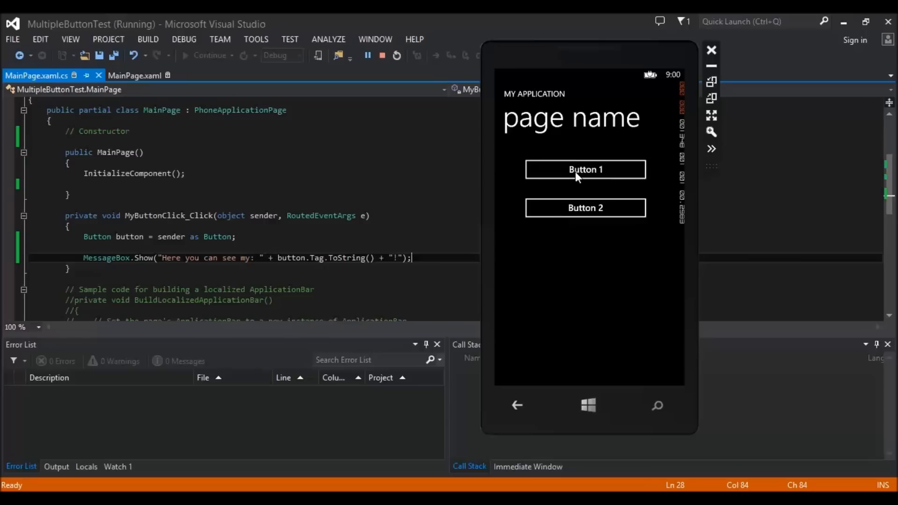
left_click(585, 169)
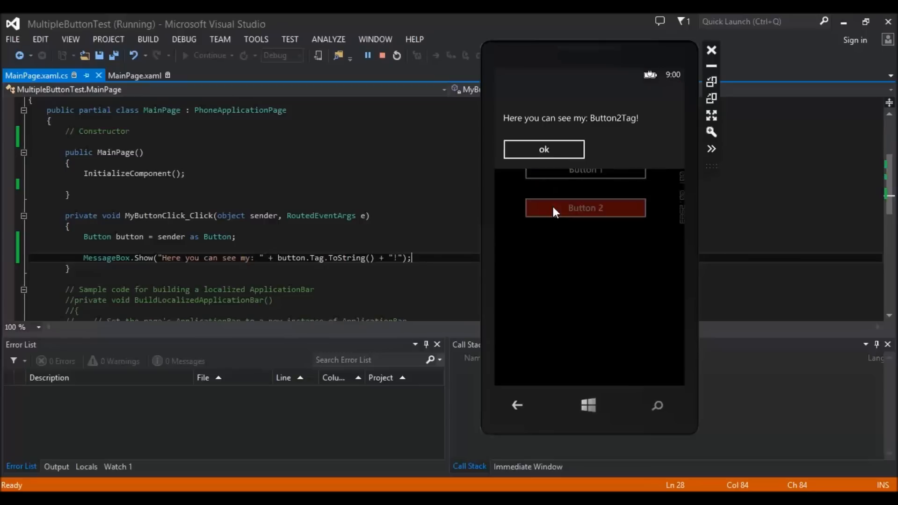
mouse_move(543, 150)
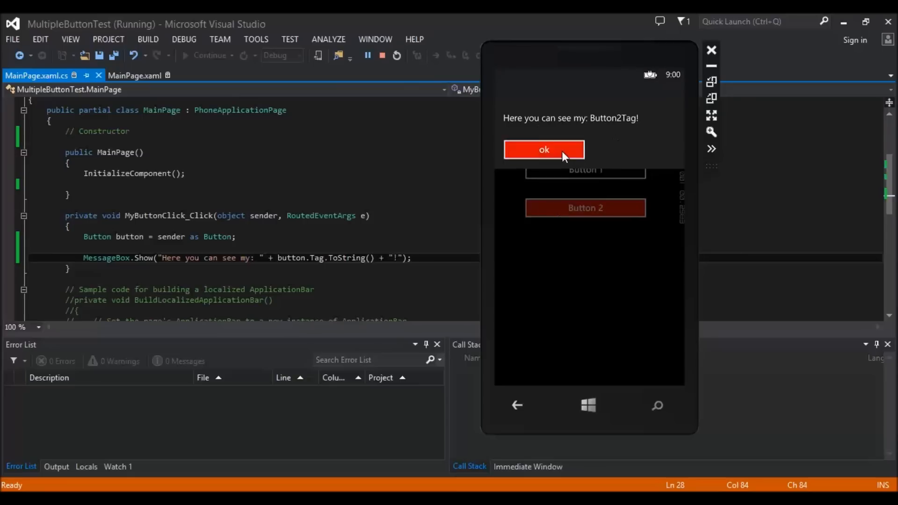
left_click(544, 150)
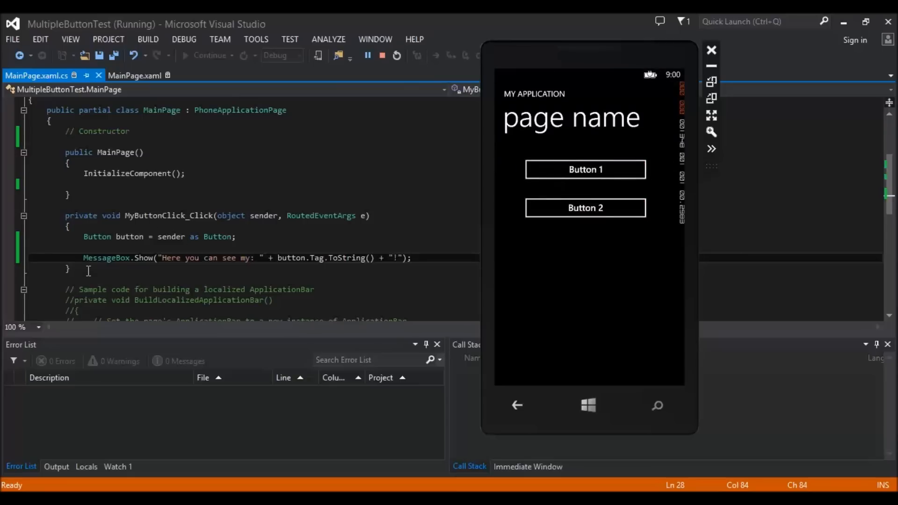
mouse_move(601, 175)
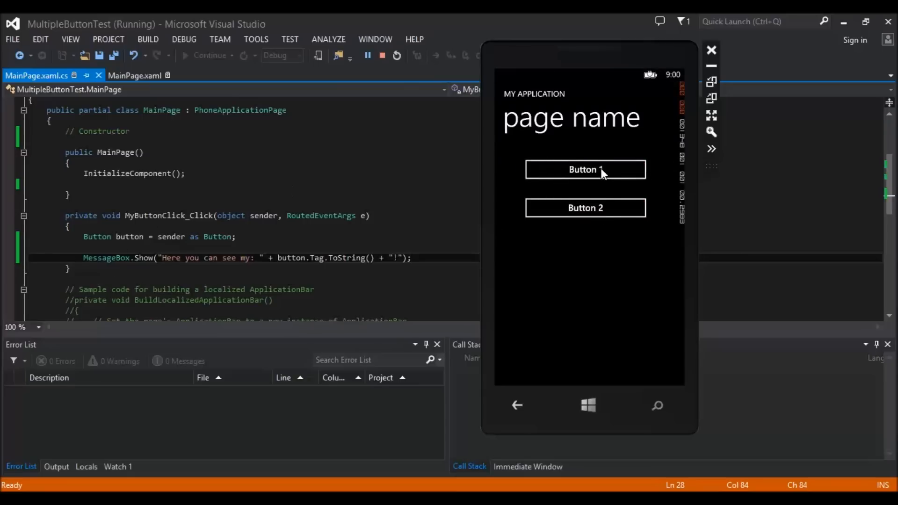
mouse_move(623, 162)
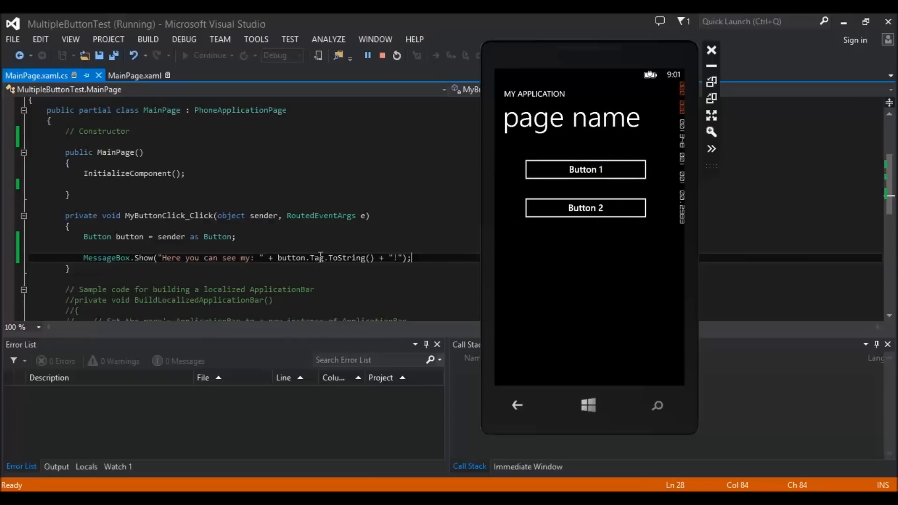
mouse_move(573, 242)
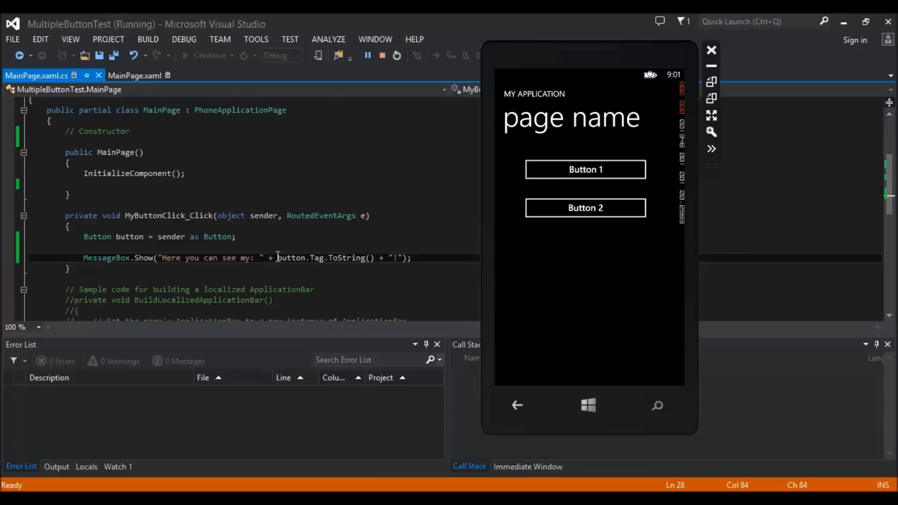
mouse_move(163, 258)
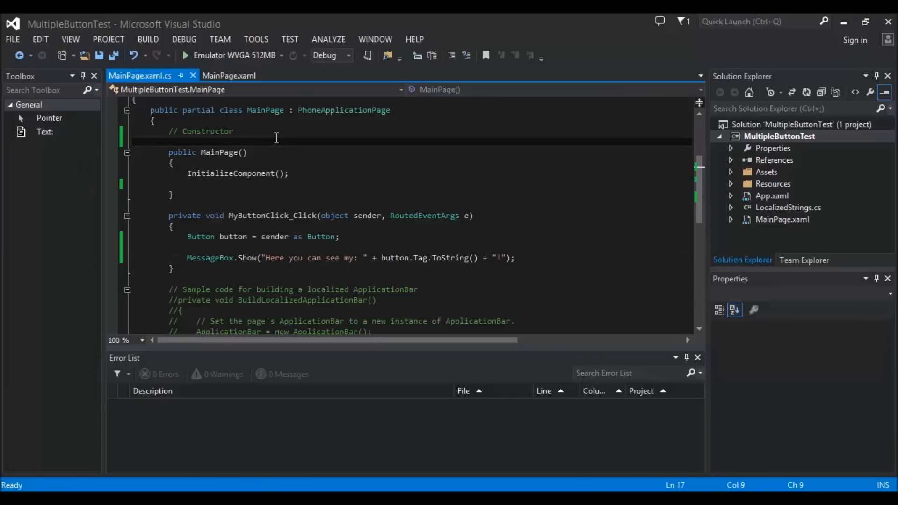
Step: Declare the field List<String> mylist = new List<String>(); in MainPage
type("lsit")
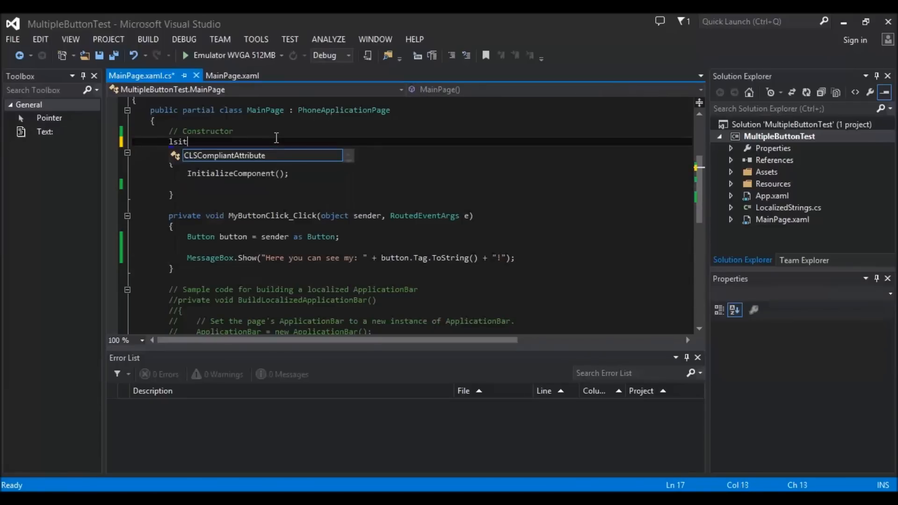
type("List")
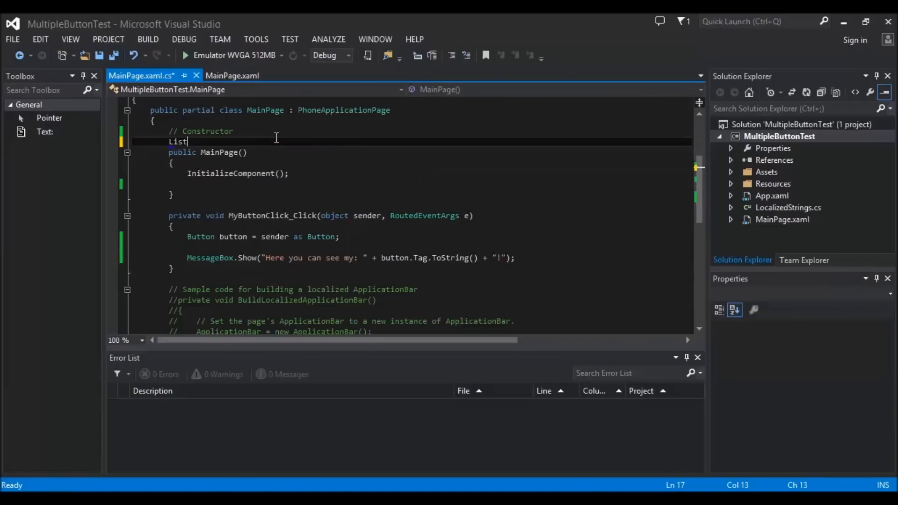
type("<String>")
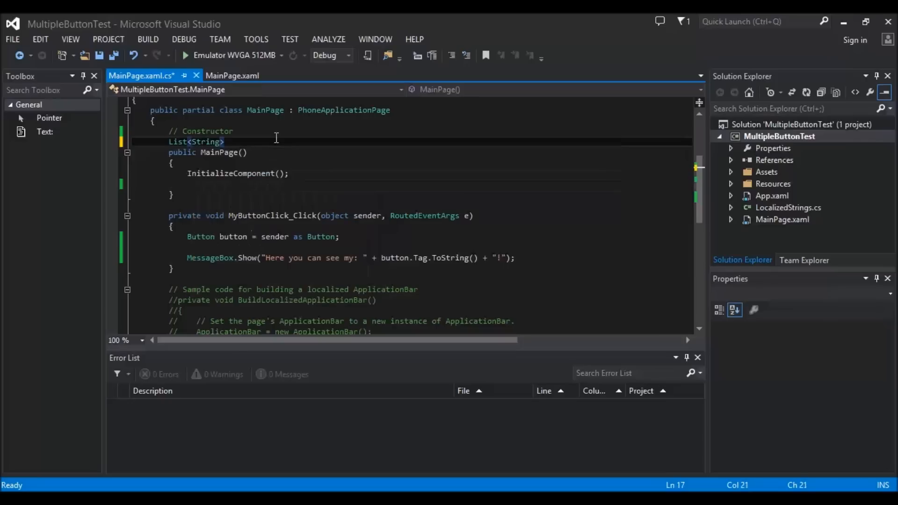
type("mylist")
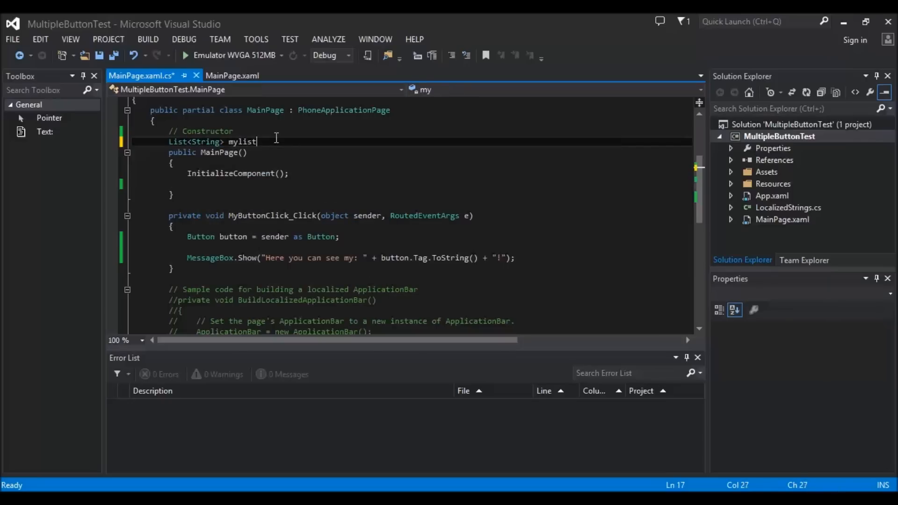
type("= new li")
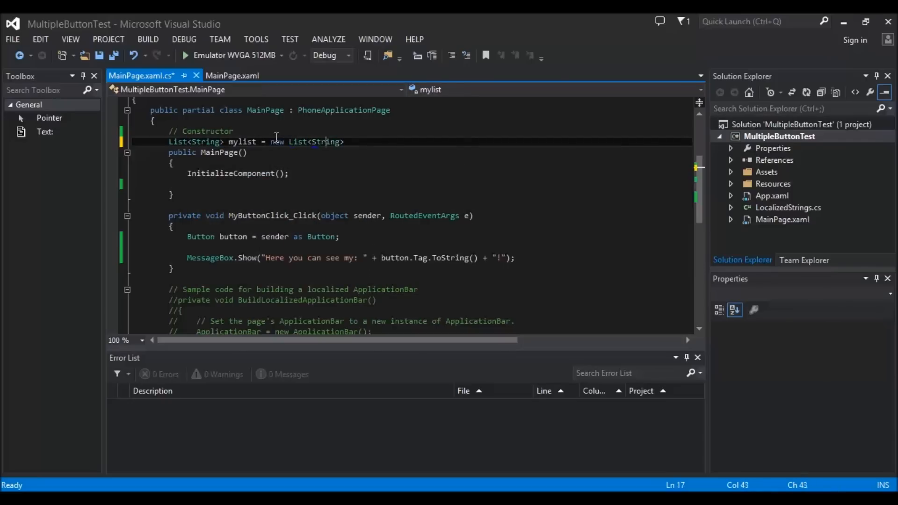
type("();")
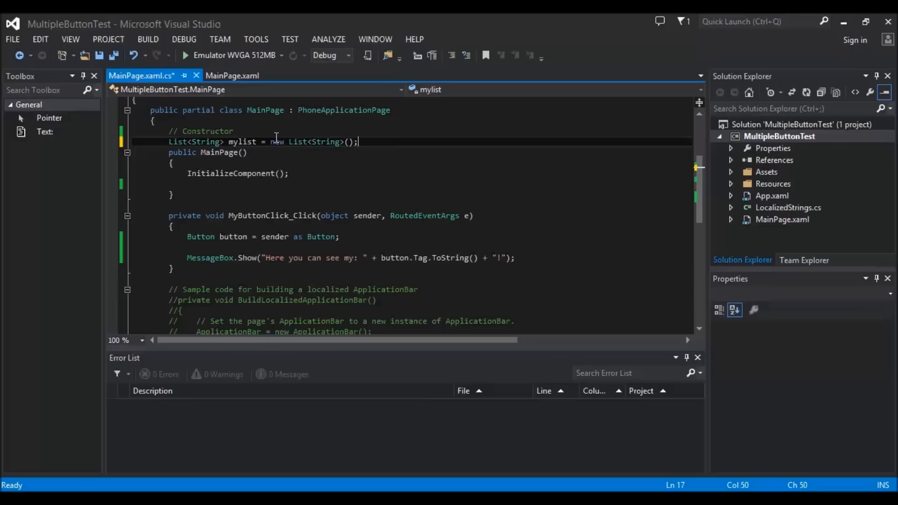
Step: Add two mylist.Add("This is my co... tap on button 1./2.") lines in the constructor
left_click(246, 195)
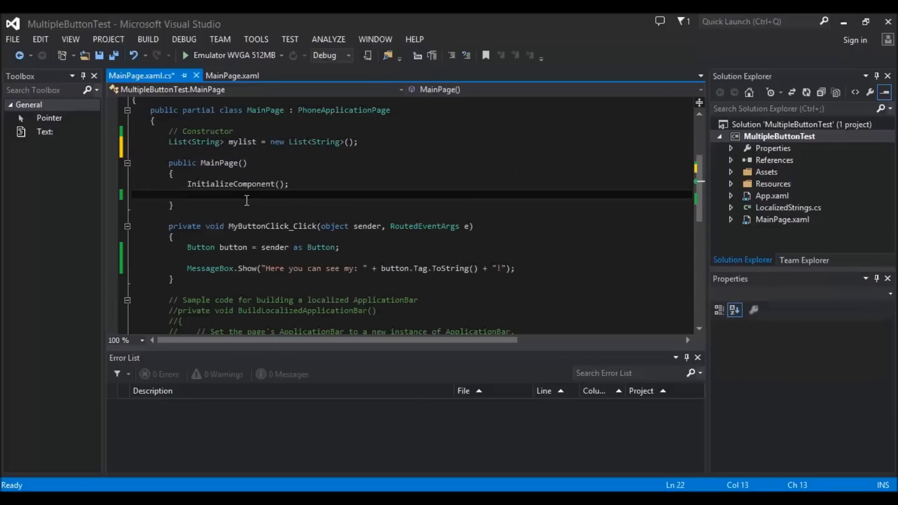
type("mylist")
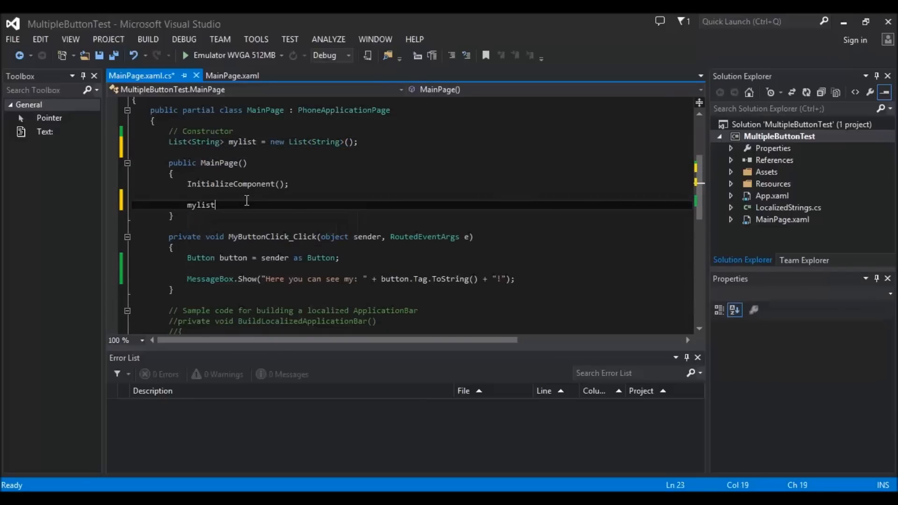
type(".Add()")
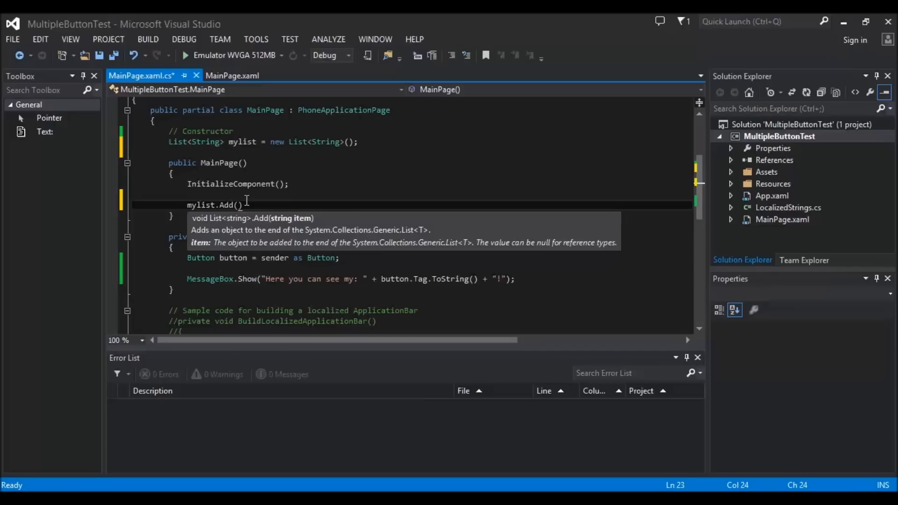
type("\"")
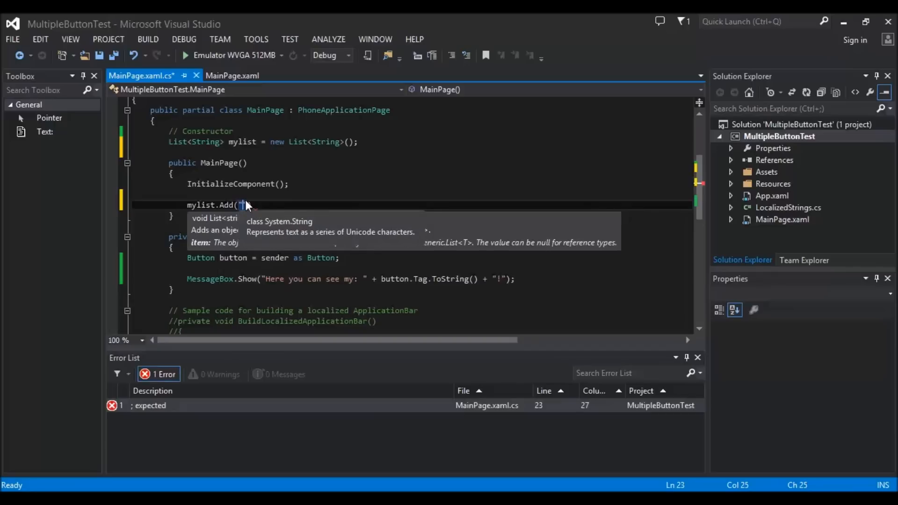
type("This is my content when i pres")
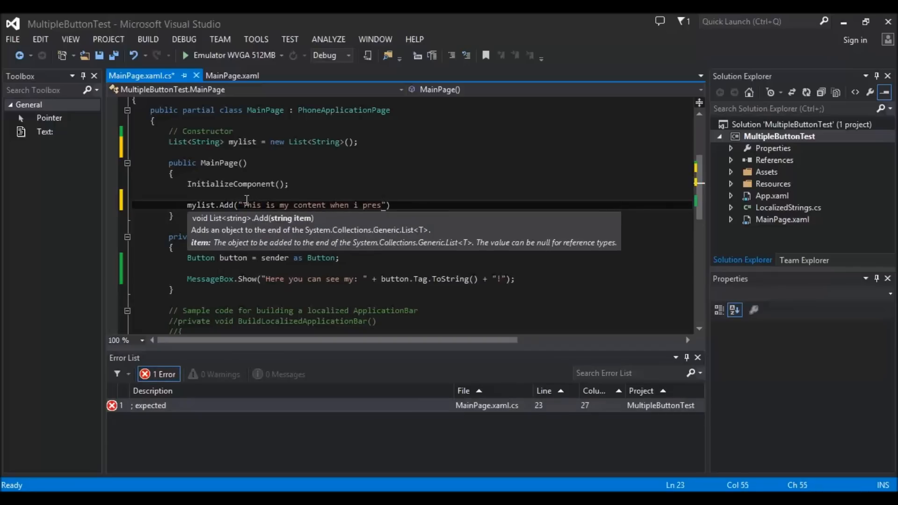
type("tap on bu")
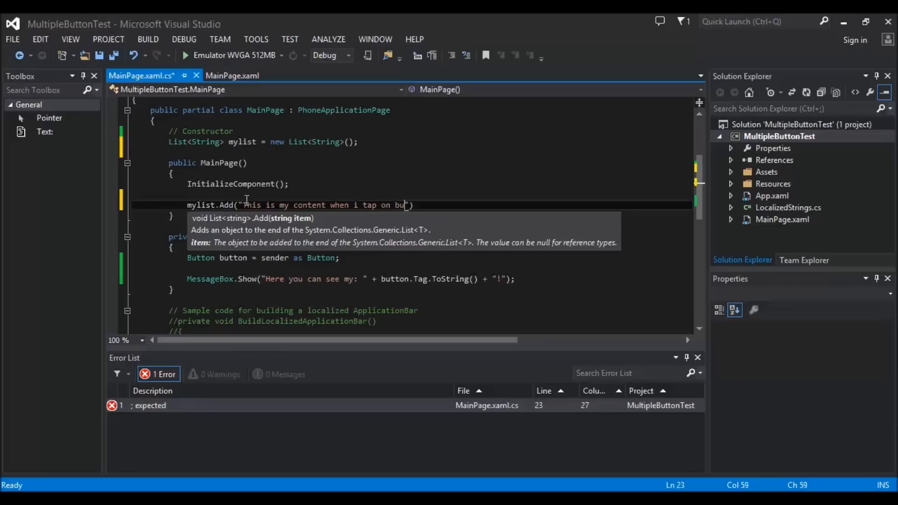
type("tton 1.")
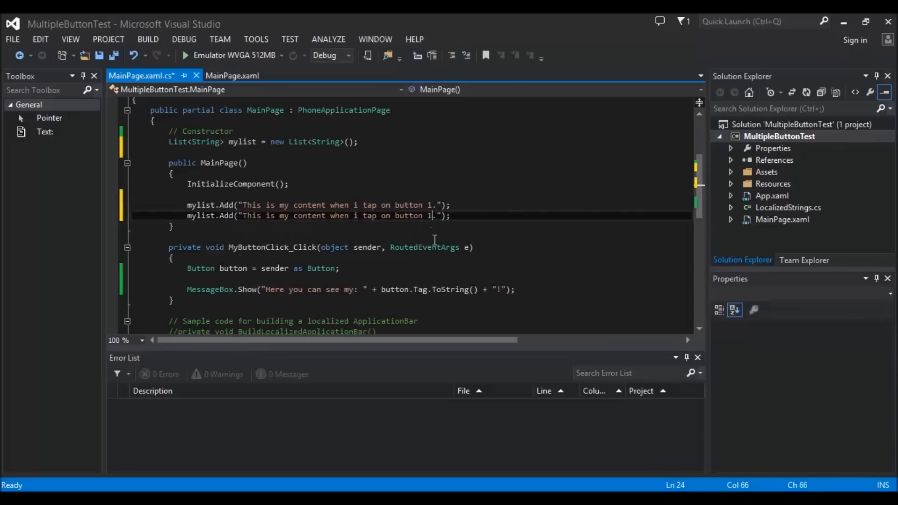
type("2")
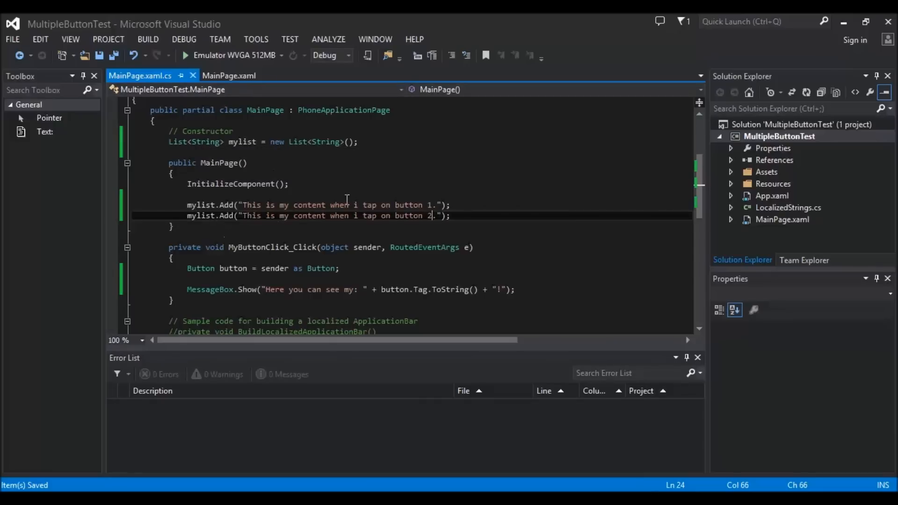
mouse_move(186, 203)
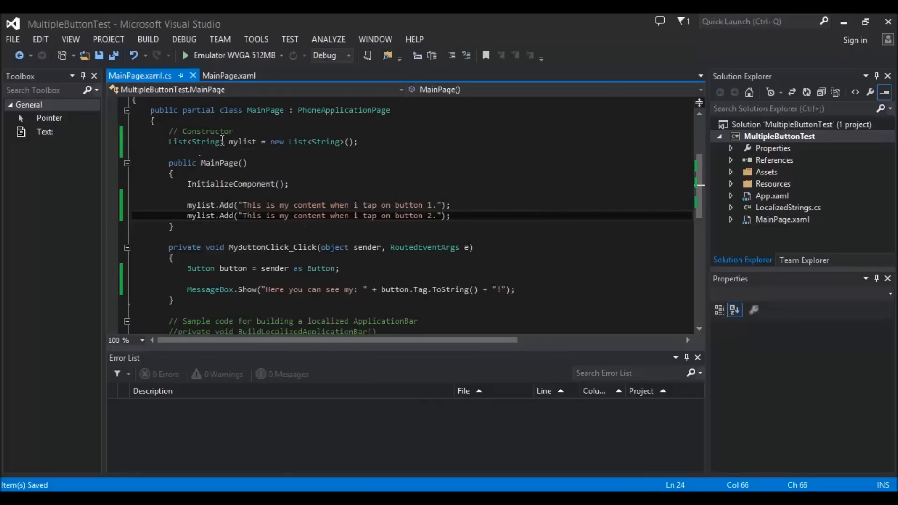
mouse_move(197, 141)
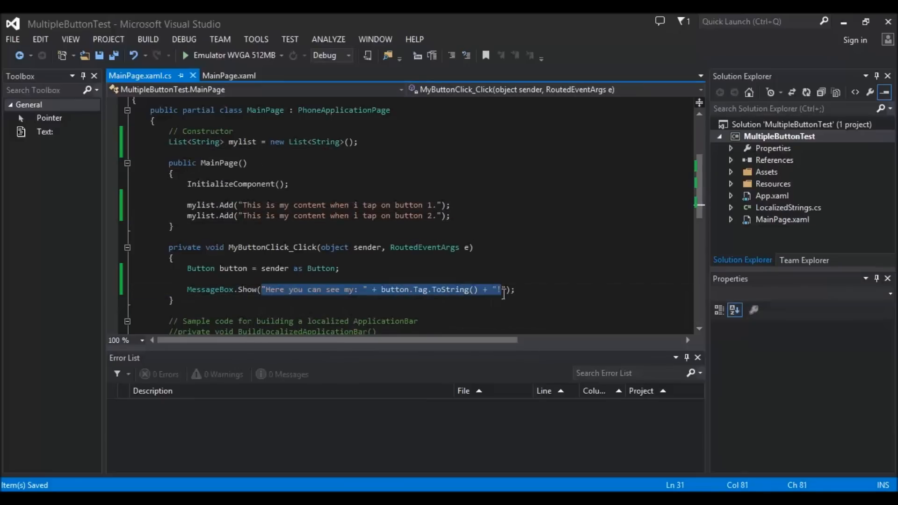
Step: Change the message to MessageBox.Show(mylist[Int32.Parse(button.Tag.ToString())])
key("Delete")
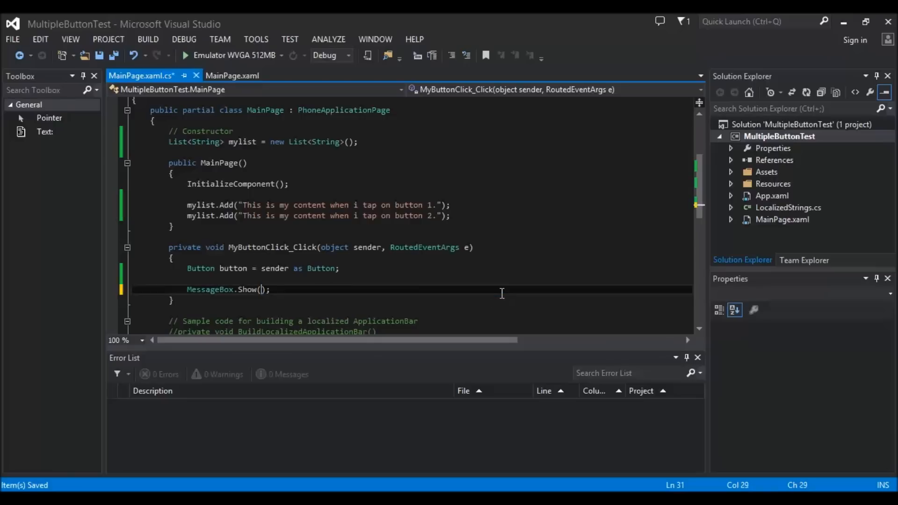
type("mylist")
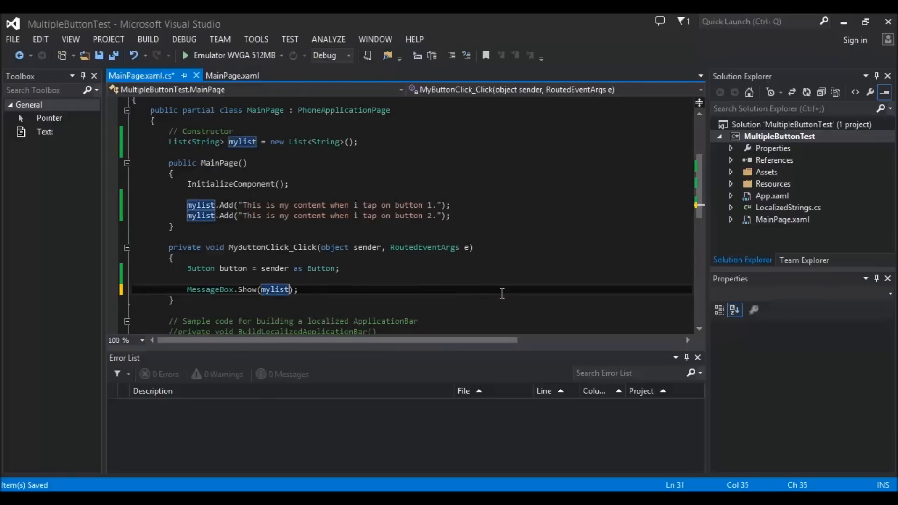
type("[")
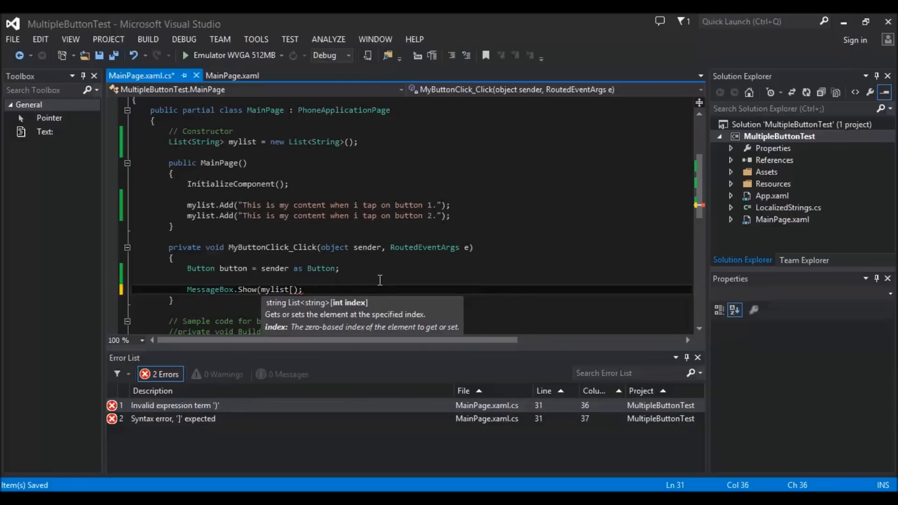
type("button")
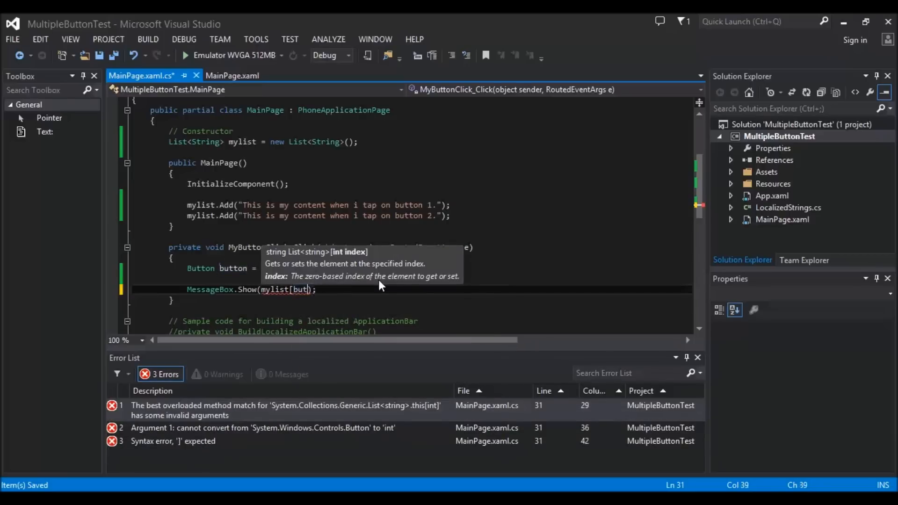
key("Backspace")
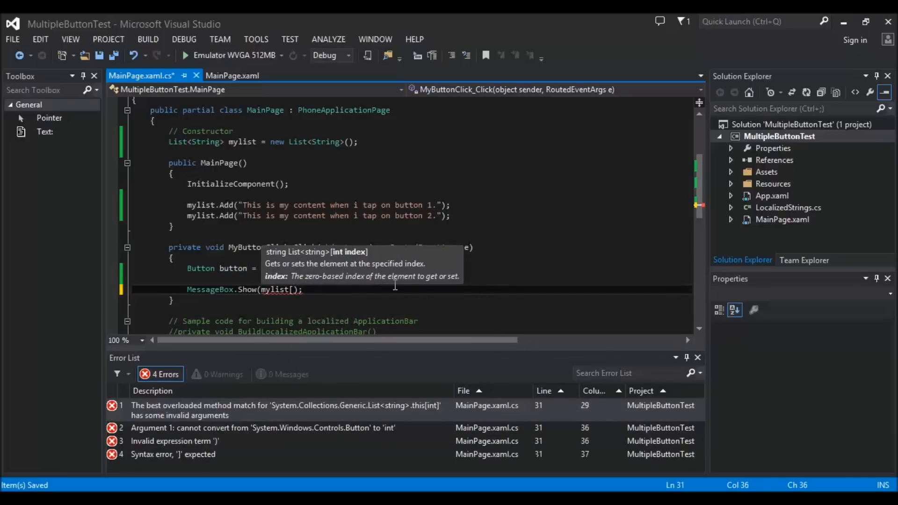
type("int")
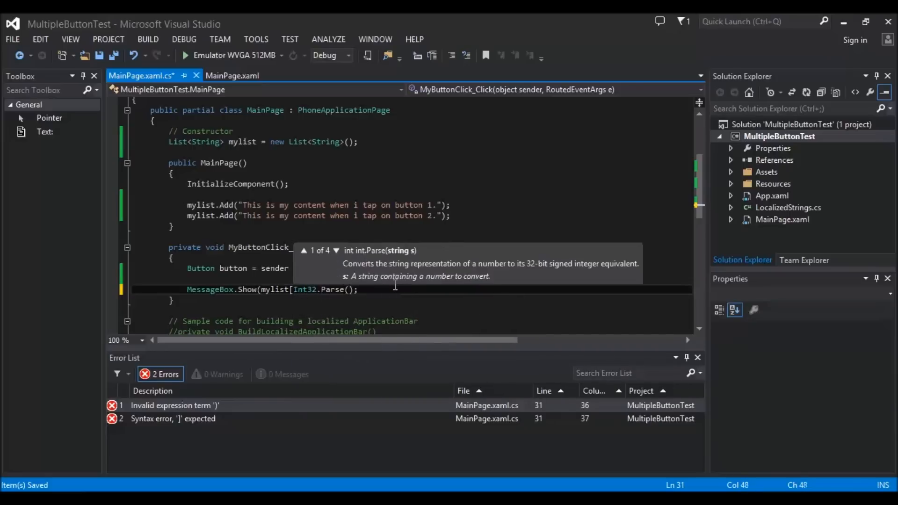
type("sen")
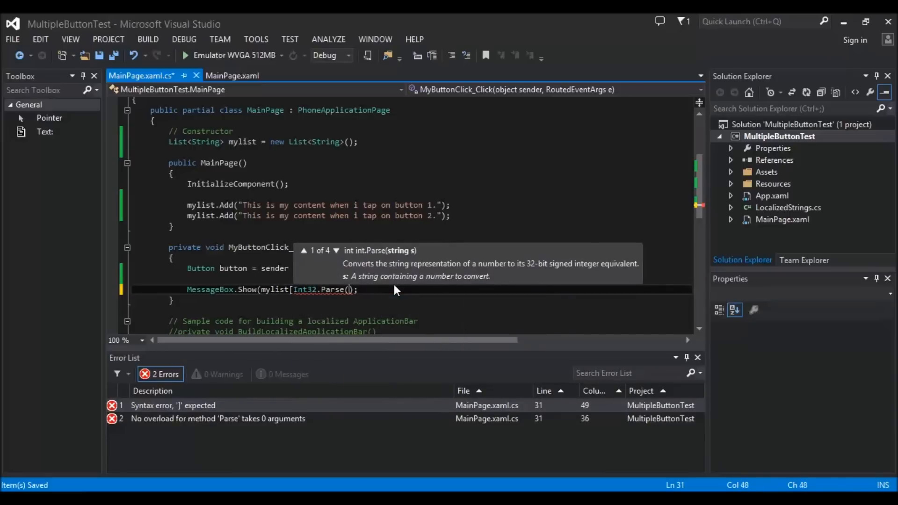
type("button.Tag")
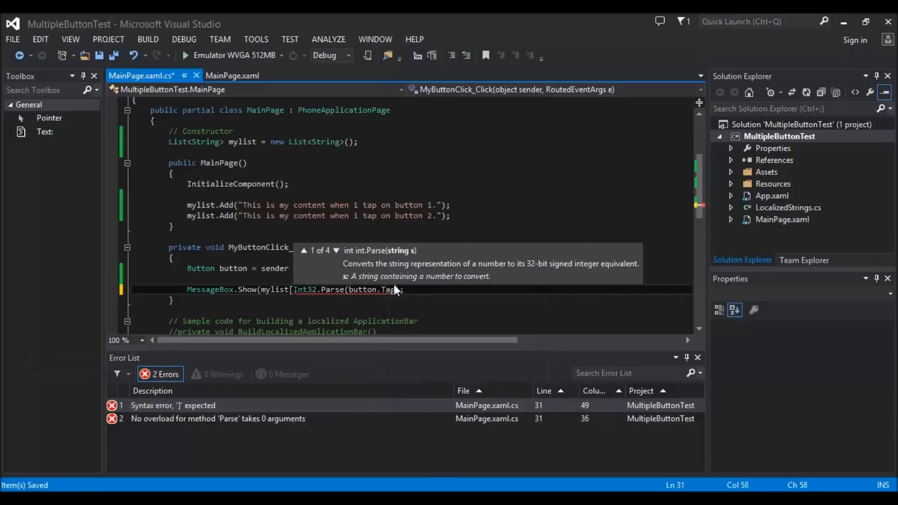
type(".ToString()))")
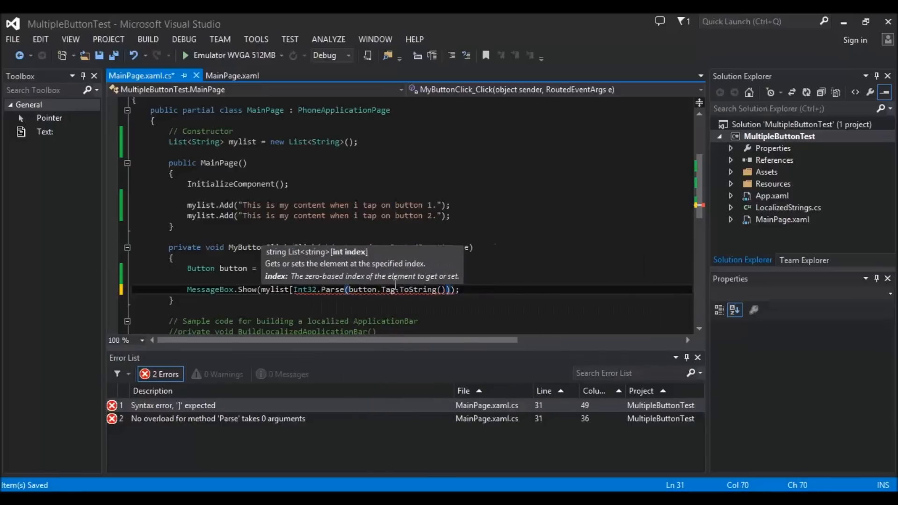
type("]")
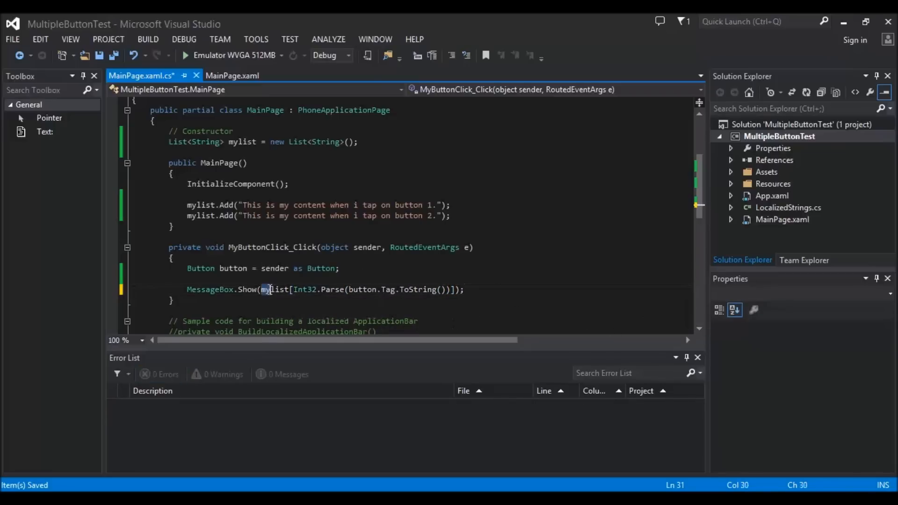
Step: Highlight every use of mylist in the code, then switch to the MainPage.xaml designer
left_click(169, 236)
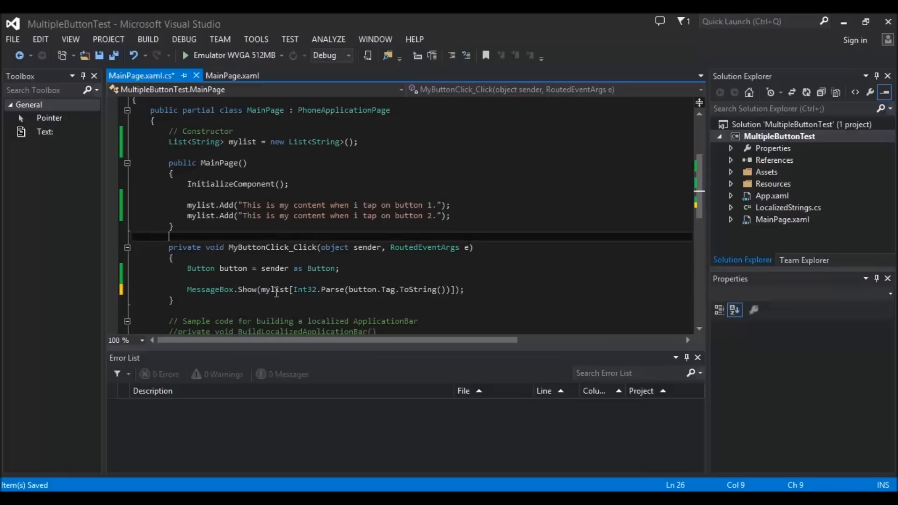
left_click(266, 289)
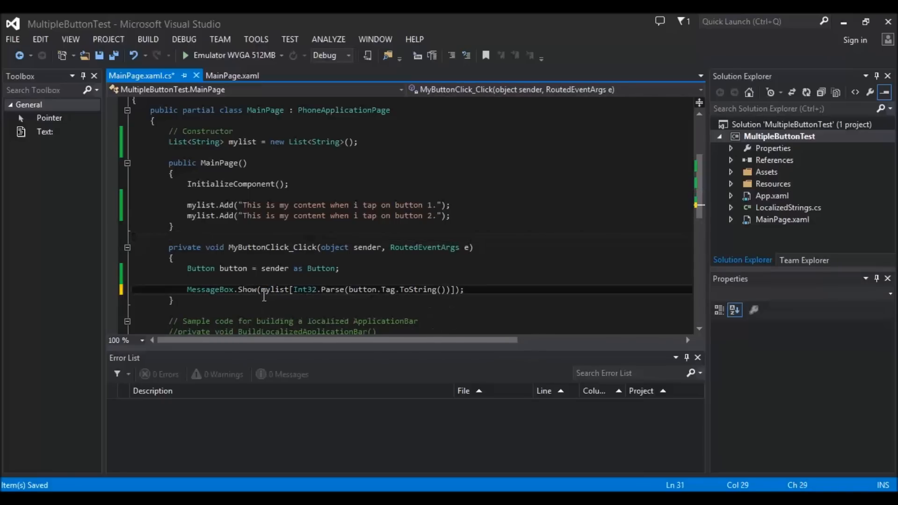
left_click(275, 289)
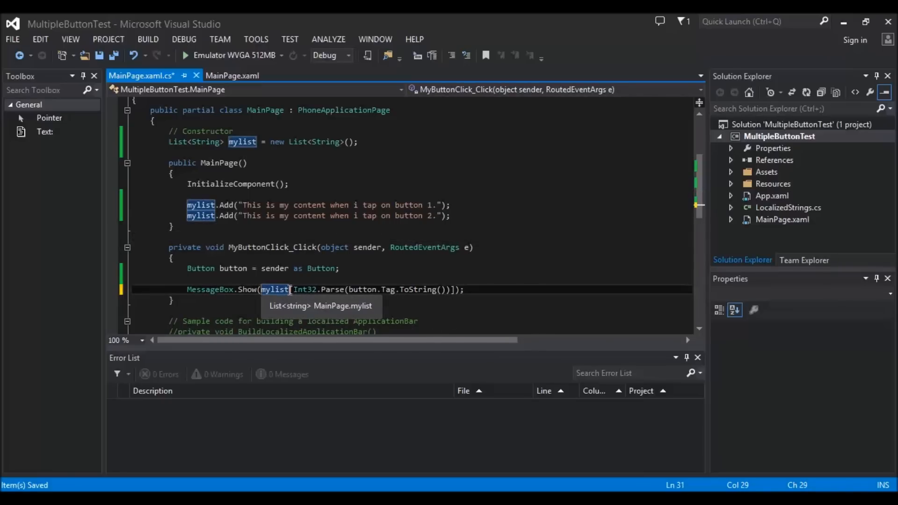
mouse_move(275, 216)
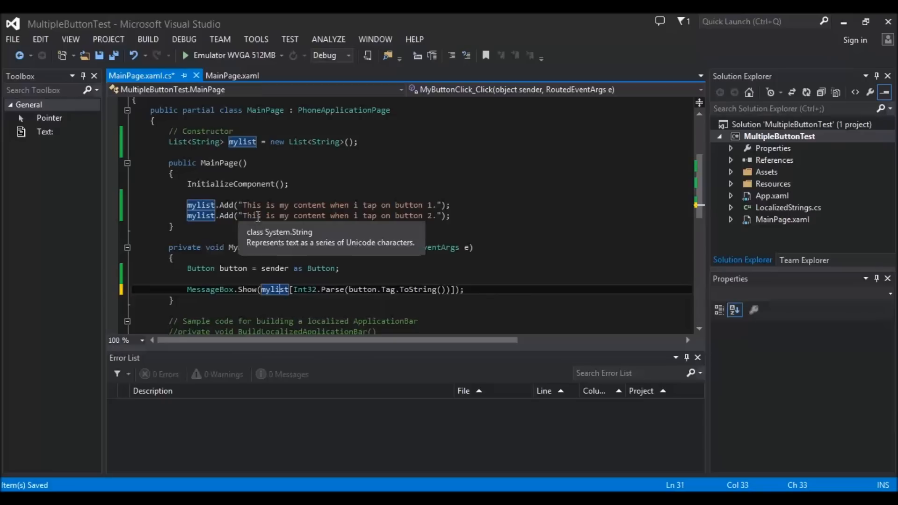
mouse_move(434, 289)
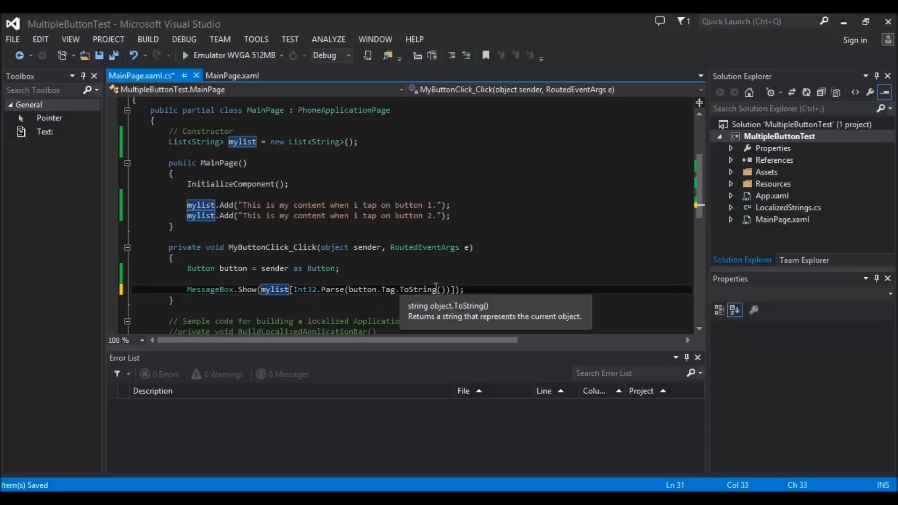
mouse_move(415, 294)
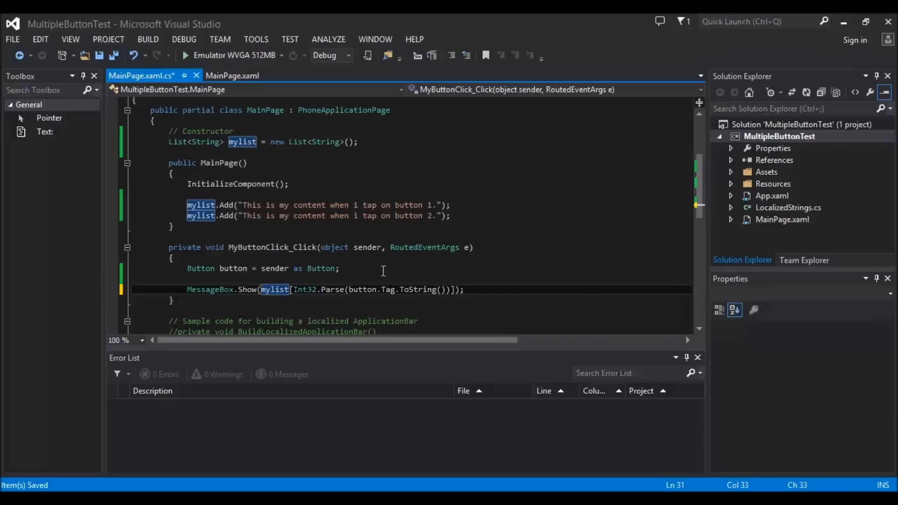
left_click(249, 75)
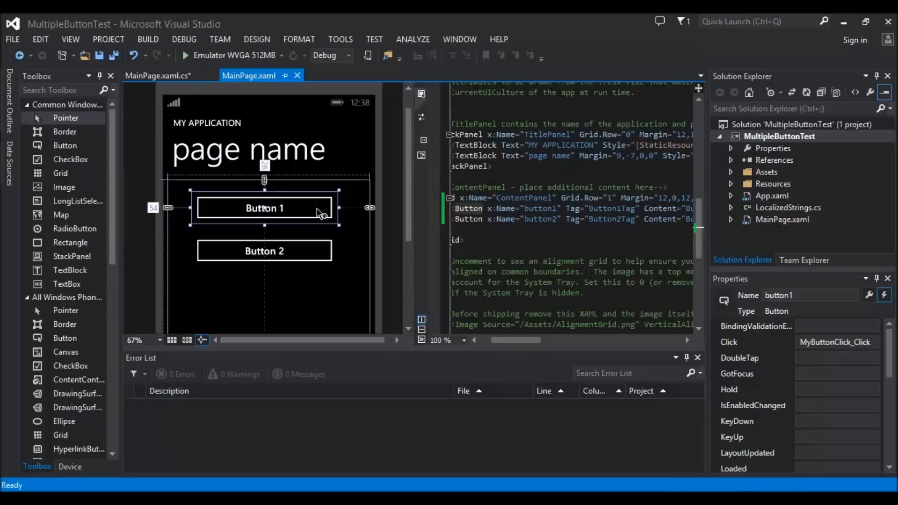
Step: Set button1 Tag="0" and button2 Tag="1" in the XAML, save, and return to MainPage.xaml.cs
double_click(611, 207)
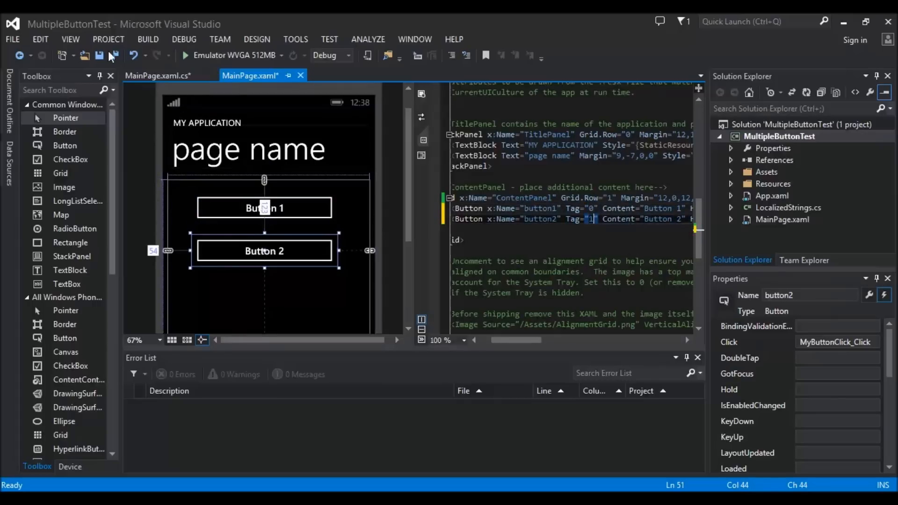
left_click(263, 208)
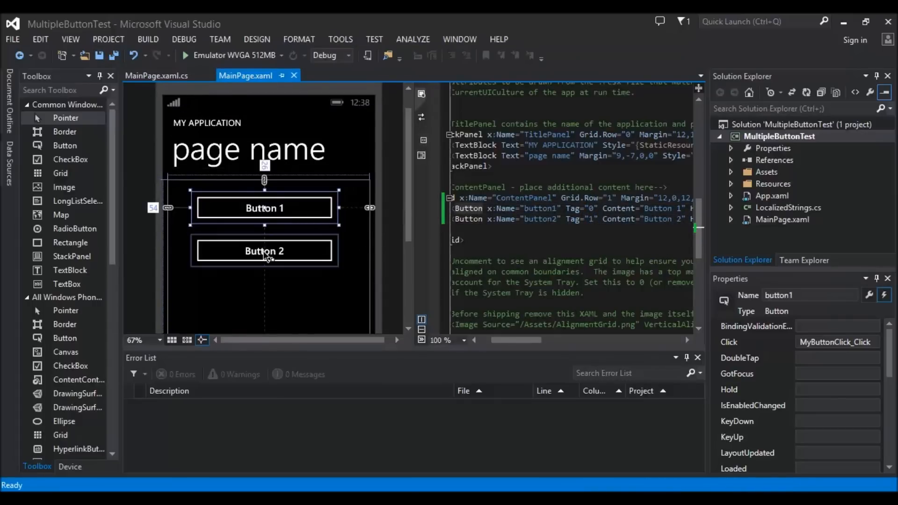
left_click(264, 251)
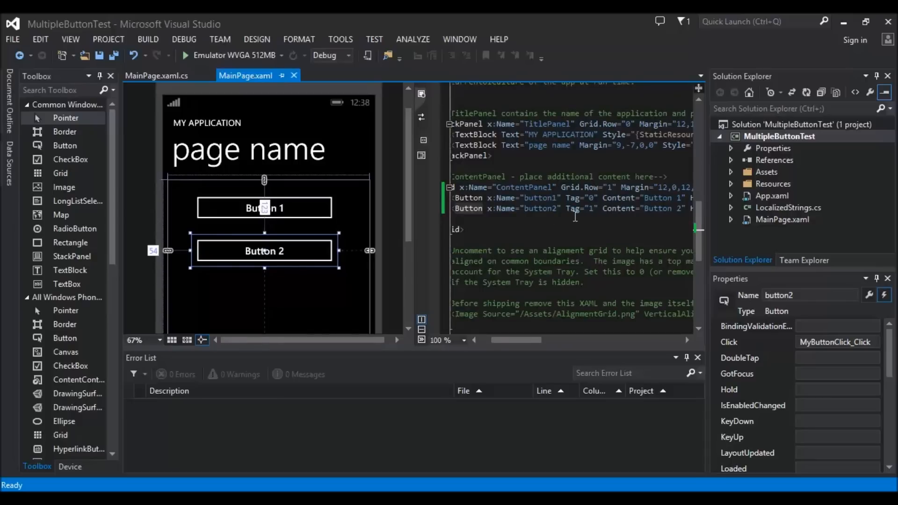
left_click(157, 75)
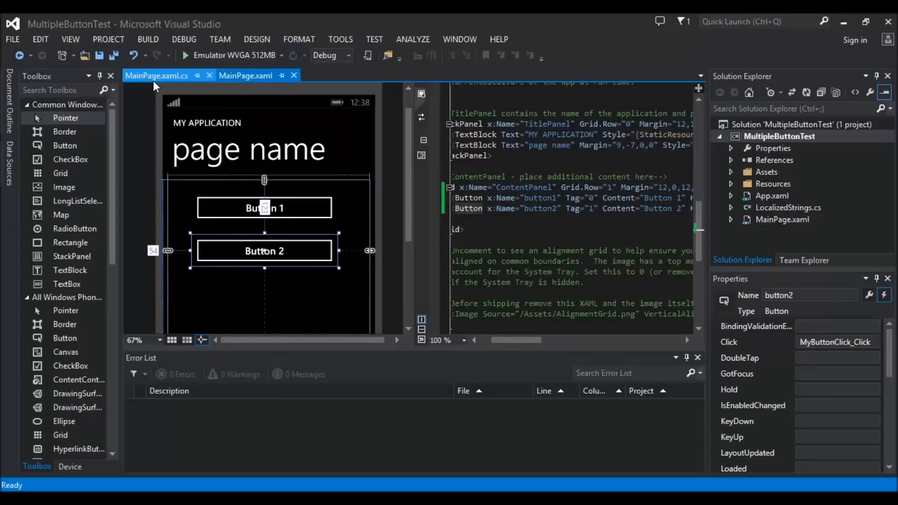
left_click(156, 75)
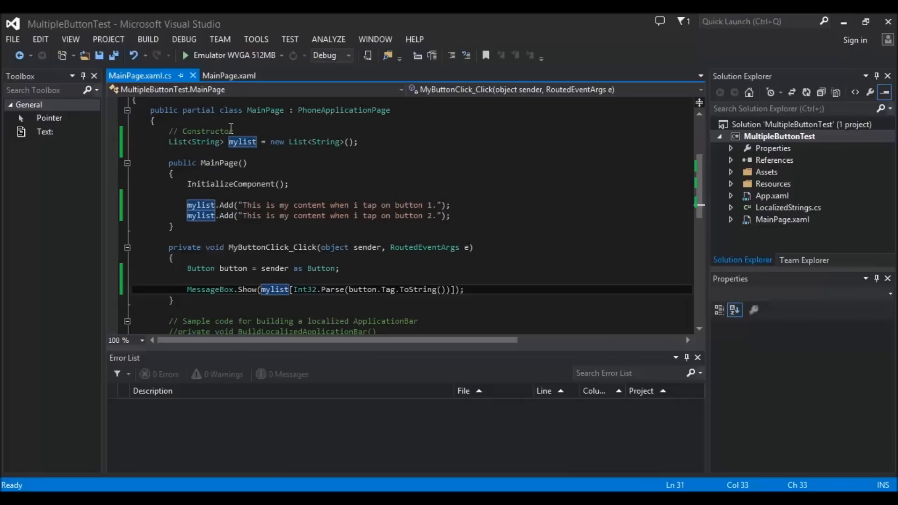
mouse_move(326, 275)
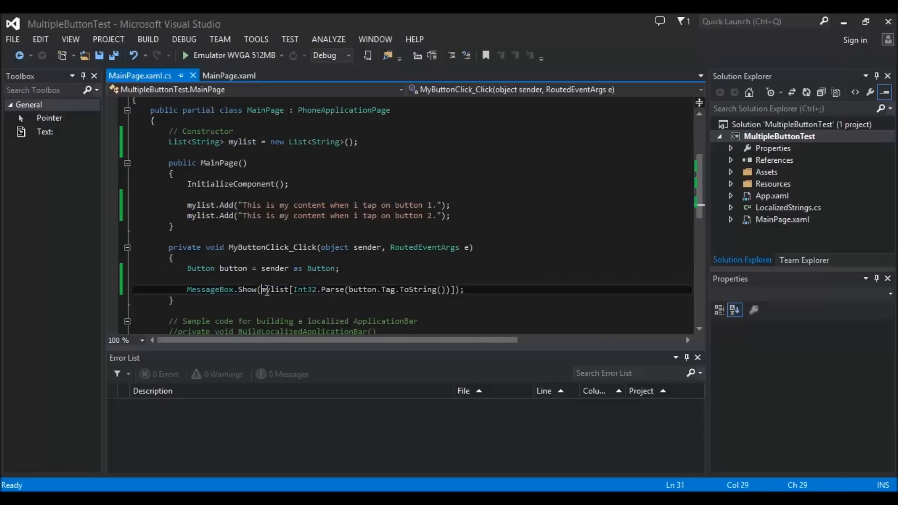
mouse_move(306, 289)
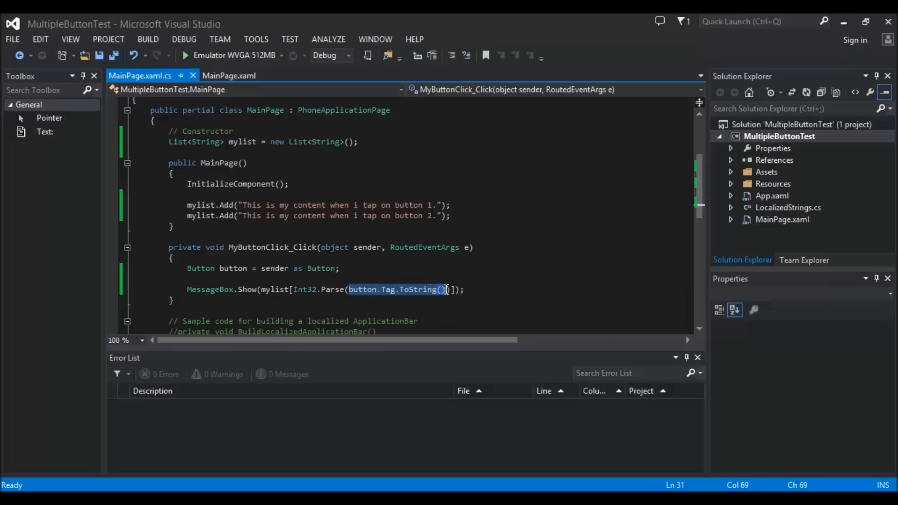
mouse_move(303, 289)
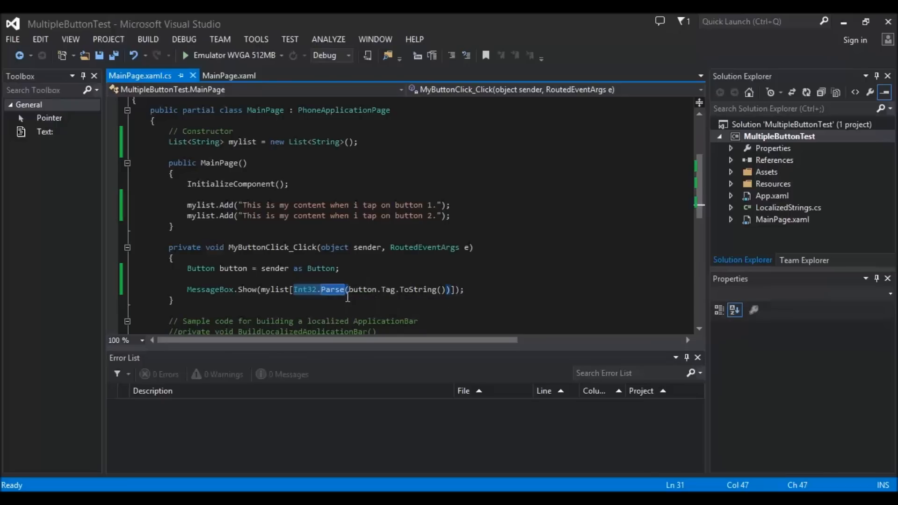
mouse_move(393, 289)
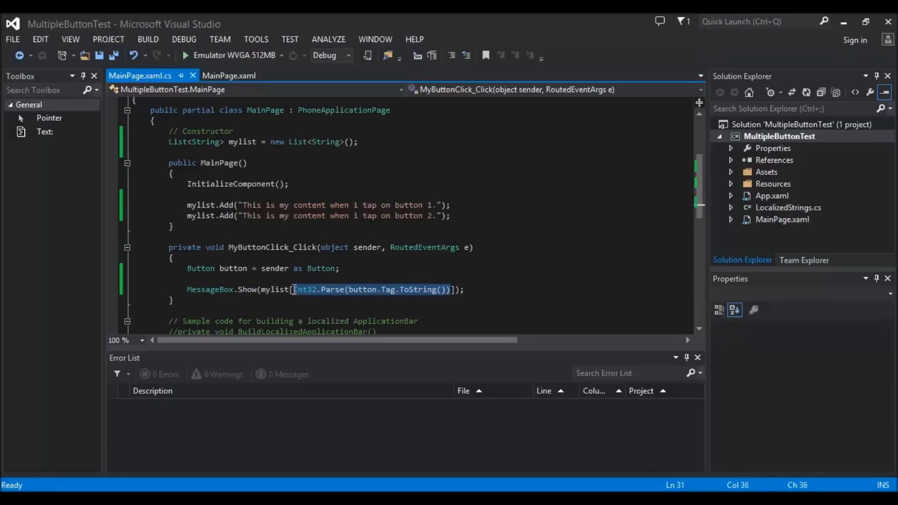
mouse_move(278, 289)
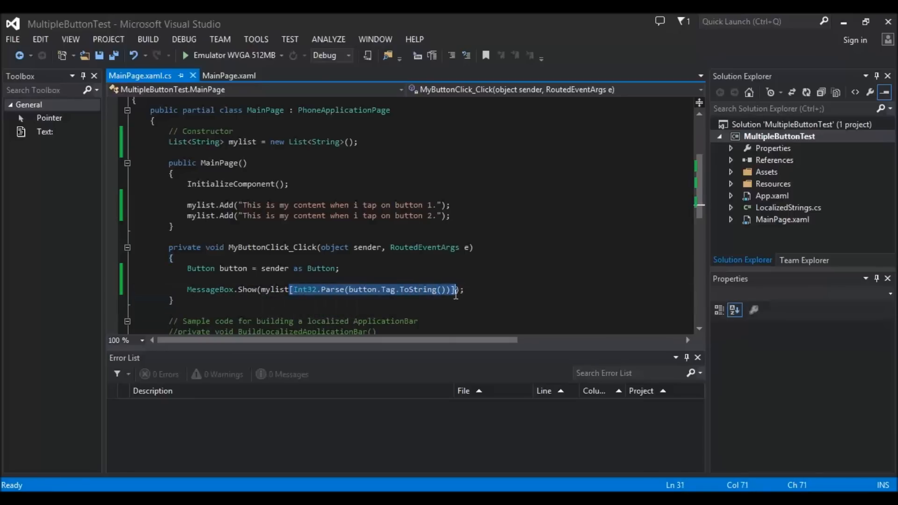
Step: Highlight the mylist uses while reviewing the Int32.Parse(button.Tag.ToString()) index expression
left_click(269, 289)
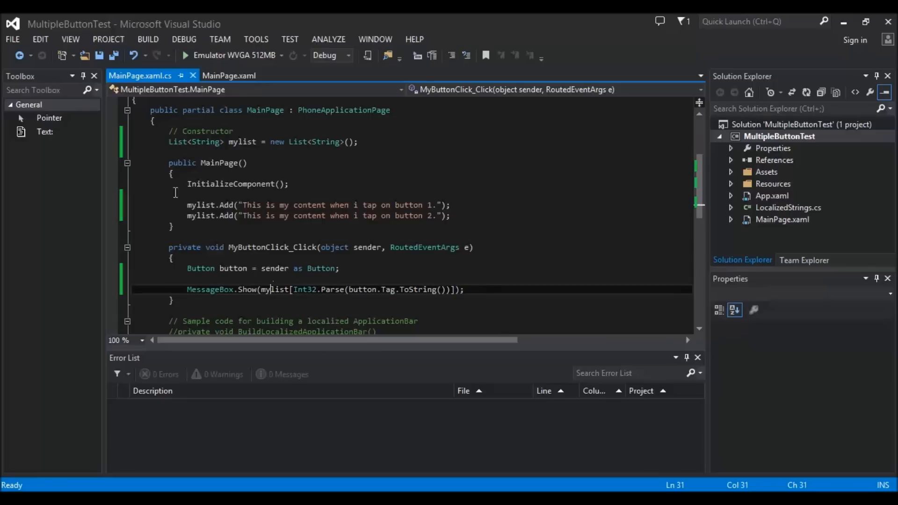
double_click(275, 289)
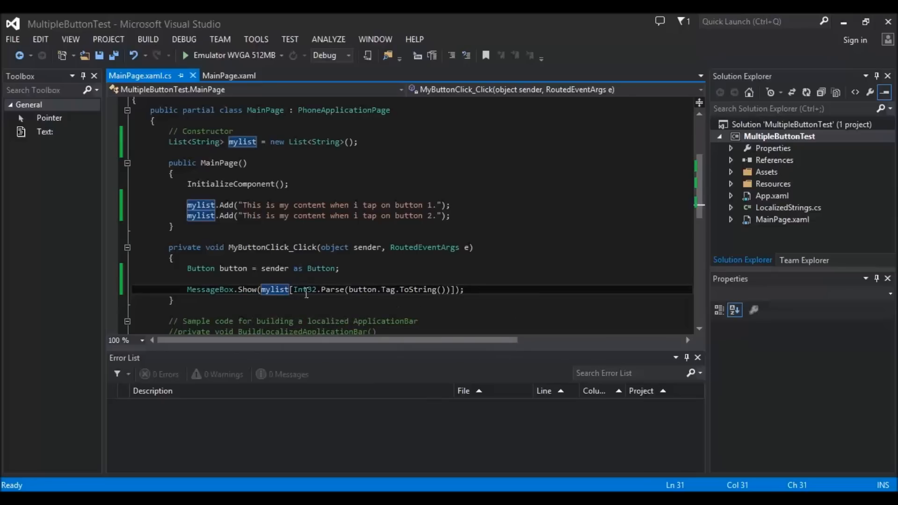
mouse_move(274, 289)
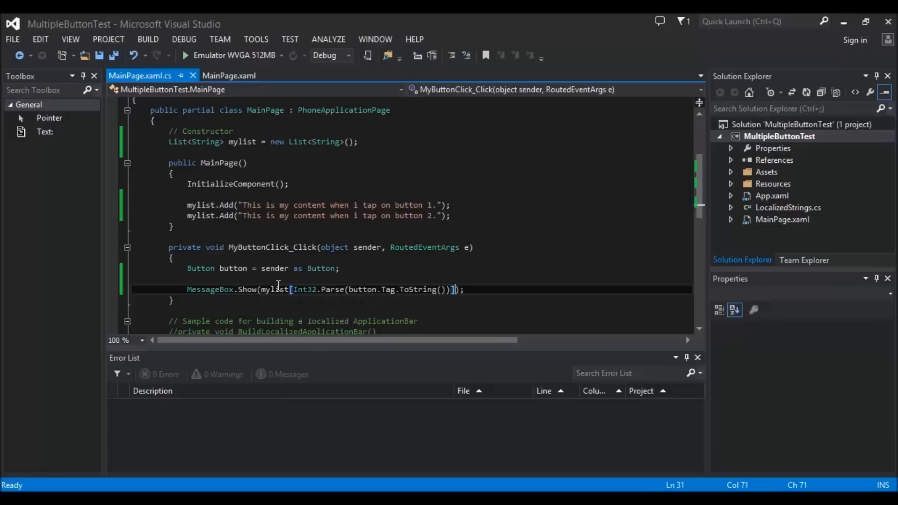
mouse_move(229, 216)
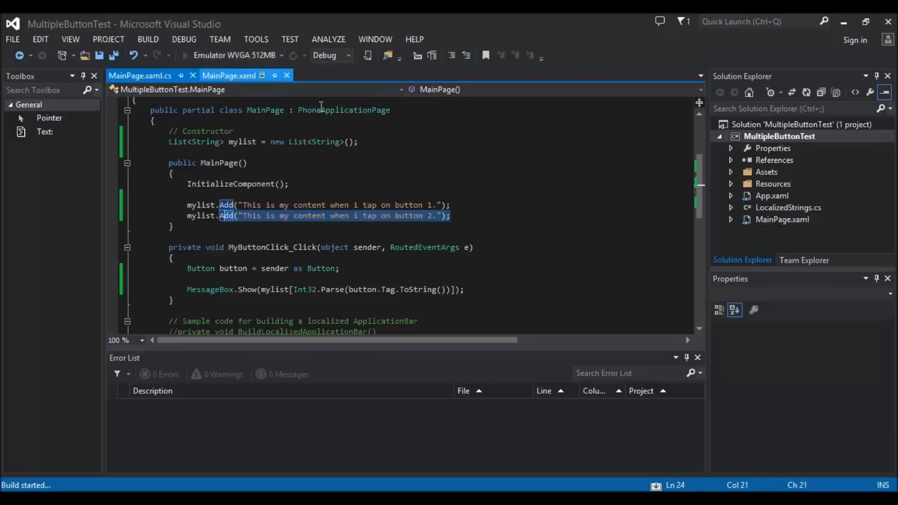
Step: Run the app, tap Button 1 and Button 2 to see their mylist messages, then stop debugging
left_click(183, 55)
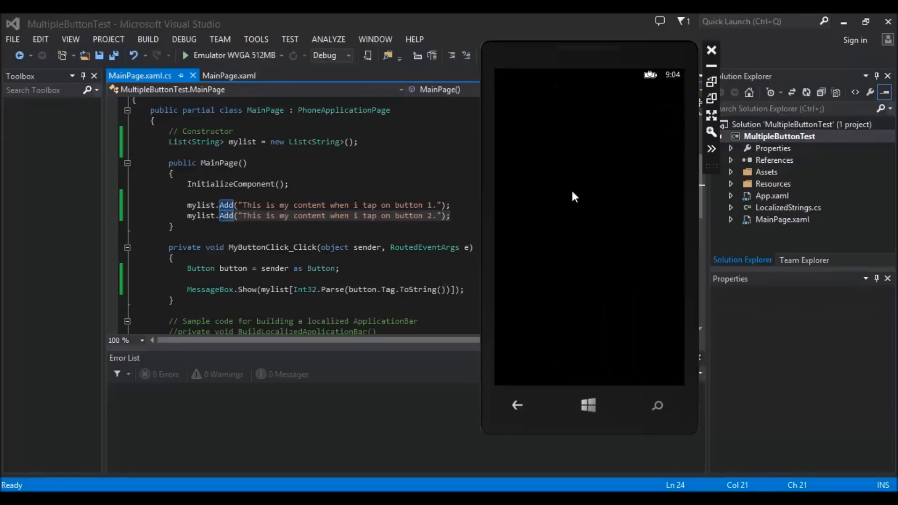
left_click(185, 55)
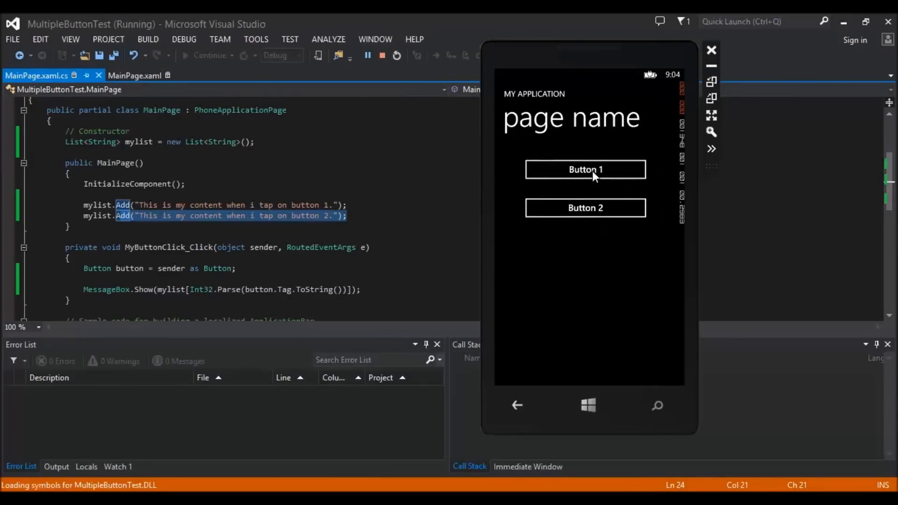
left_click(585, 169)
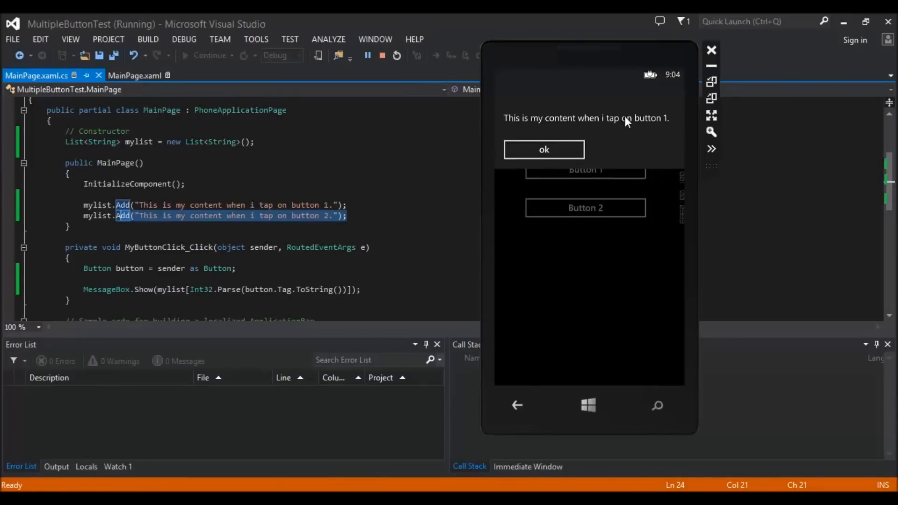
left_click(543, 149)
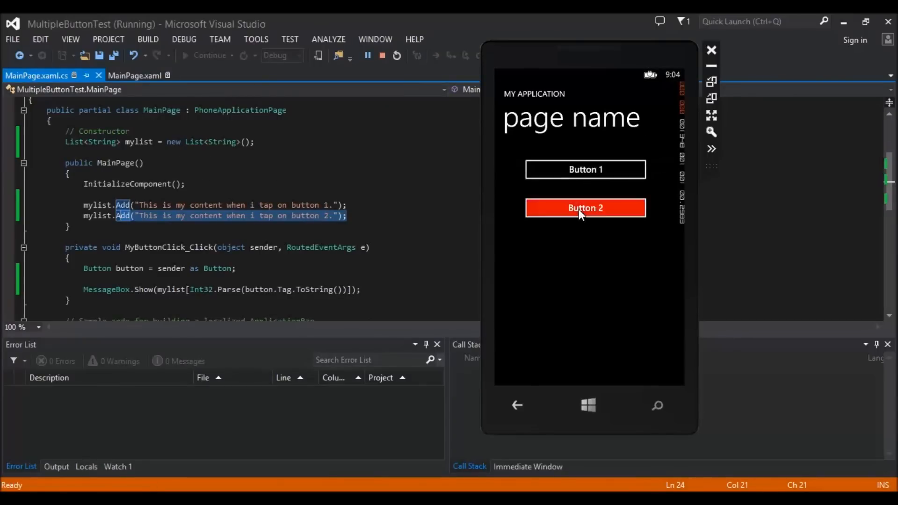
left_click(584, 208)
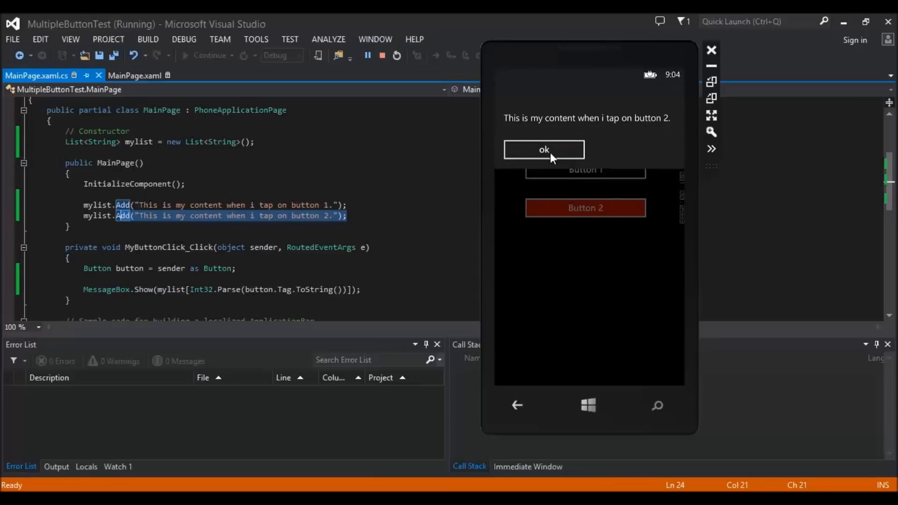
left_click(543, 149)
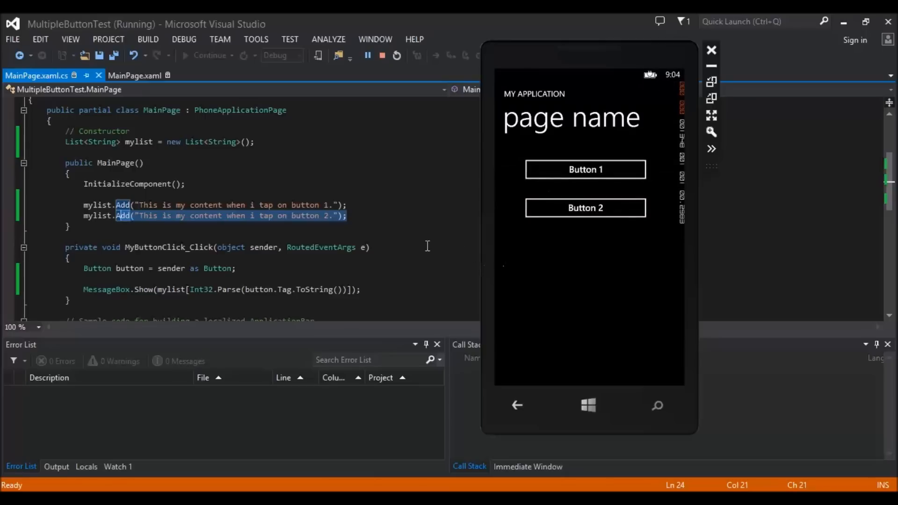
left_click(381, 55)
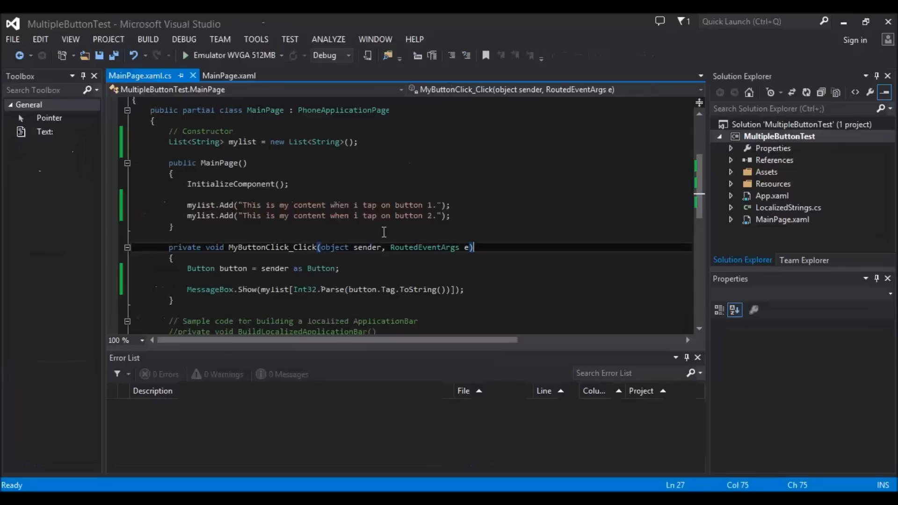
mouse_move(456, 230)
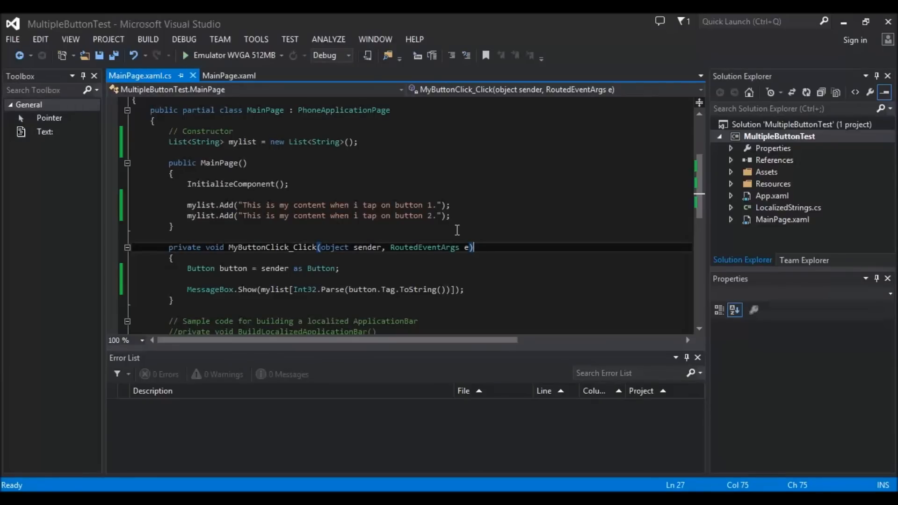
mouse_move(435, 216)
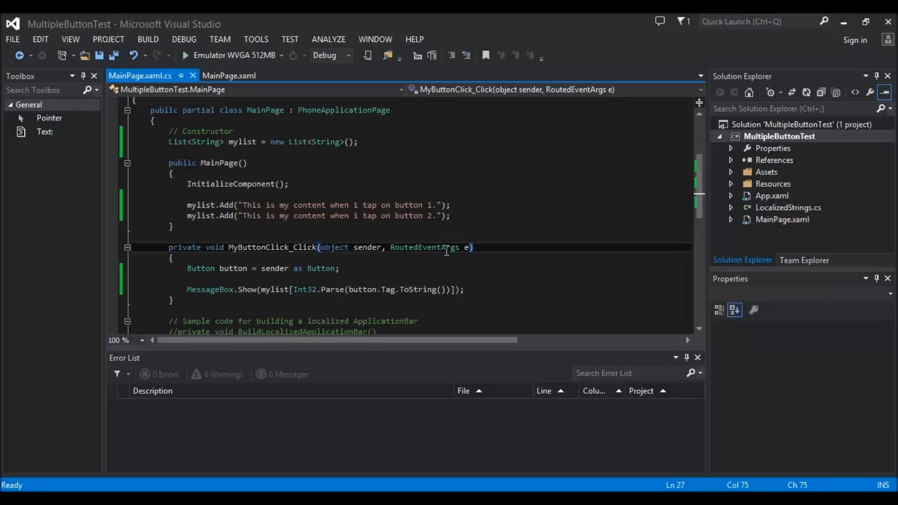
mouse_move(320, 183)
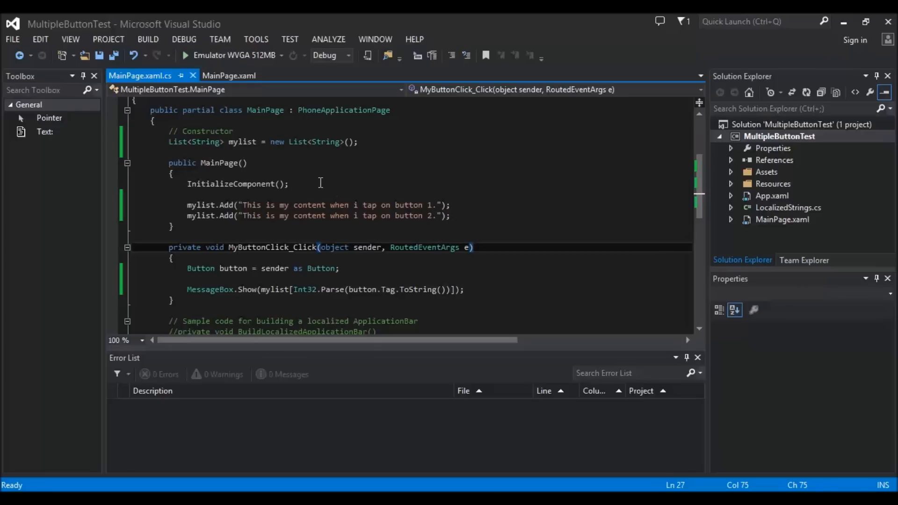